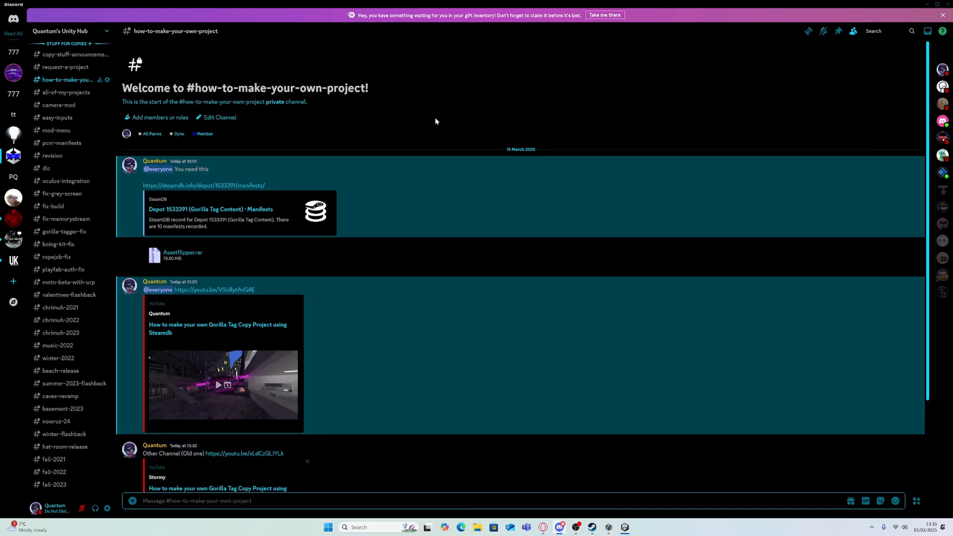
{"action": "mouse_move", "coordinate": [65, 180]}
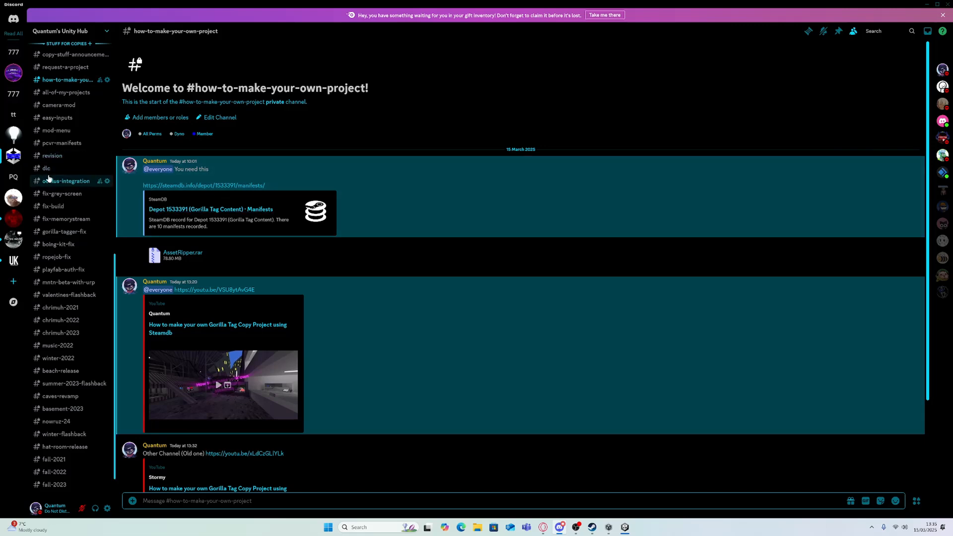
Create a text channel named playfab-photon under the Stuff for copies category
{"action": "left_click", "coordinate": [69, 181]}
{"action": "type", "text": "playfab-photon"}
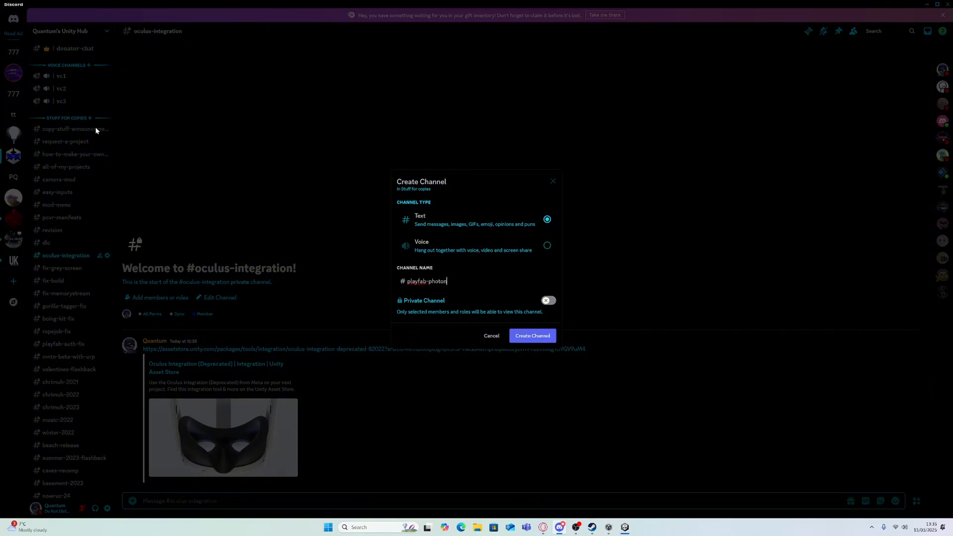
{"action": "left_click", "coordinate": [531, 335]}
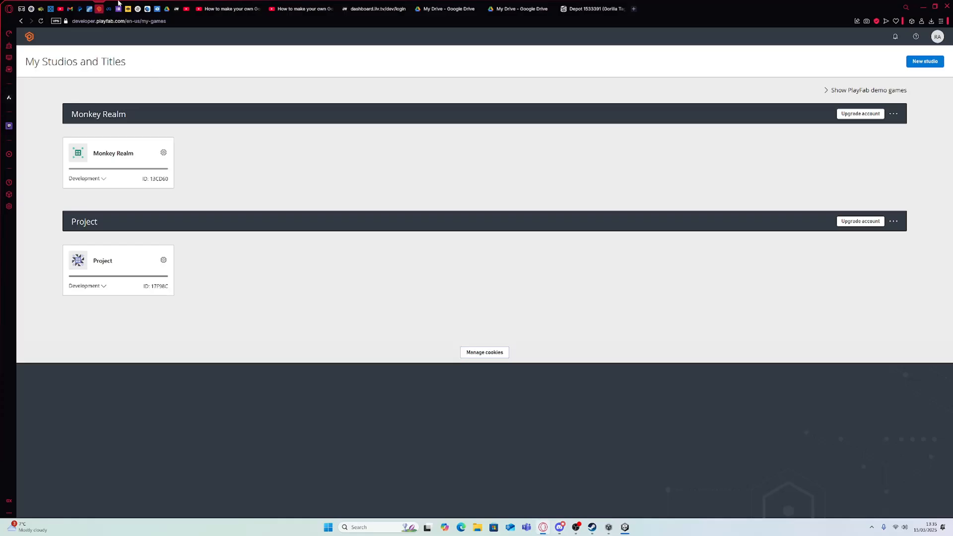
Search Google for playfab and photon engine, viewing the Photon Engine result's About panel
{"action": "left_click", "coordinate": [119, 21]}
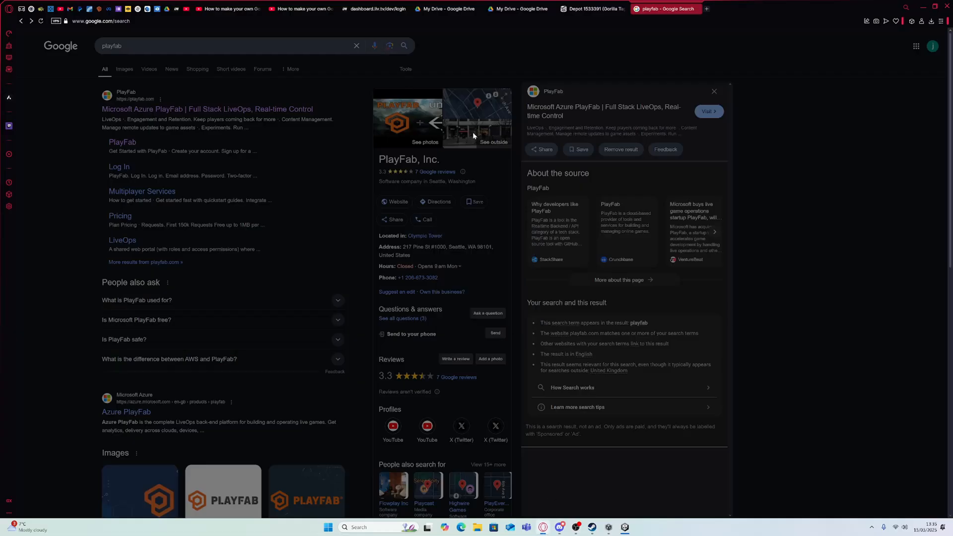
{"action": "type", "text": "photon engine"}
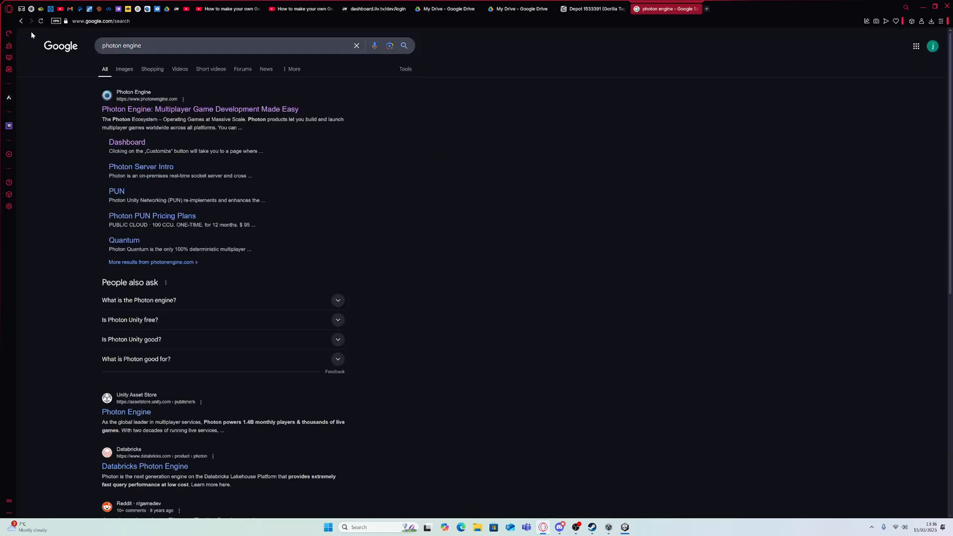
{"action": "left_click", "coordinate": [183, 99]}
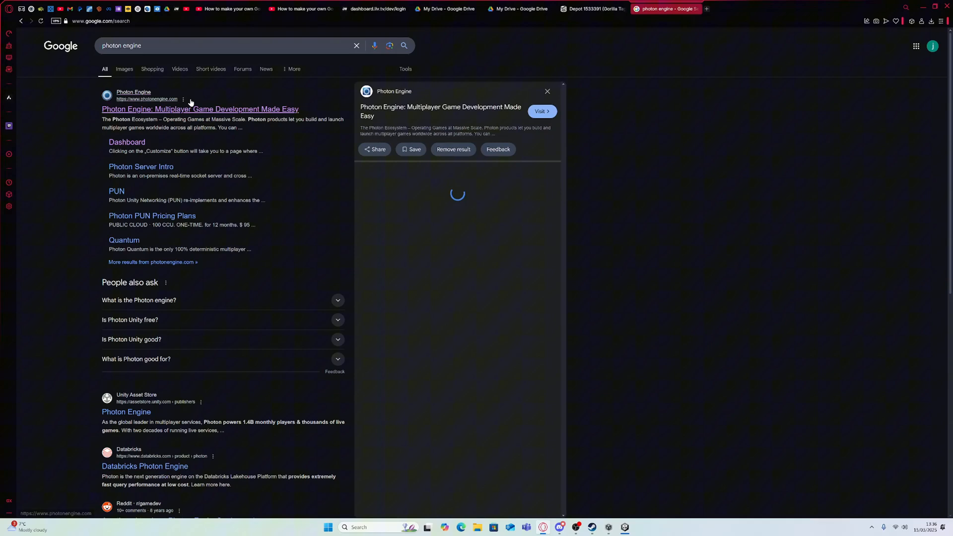
{"action": "left_click", "coordinate": [374, 149]}
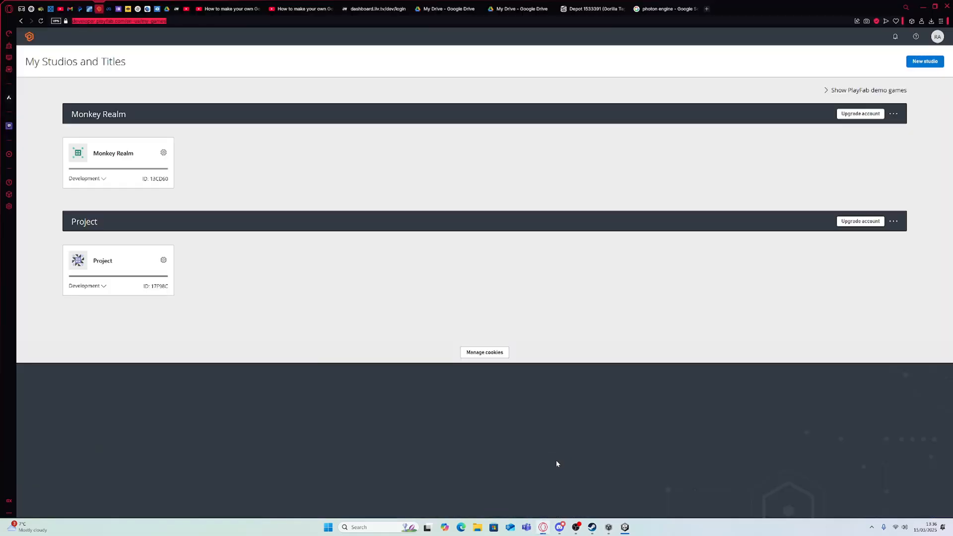
{"action": "mouse_move", "coordinate": [923, 61]}
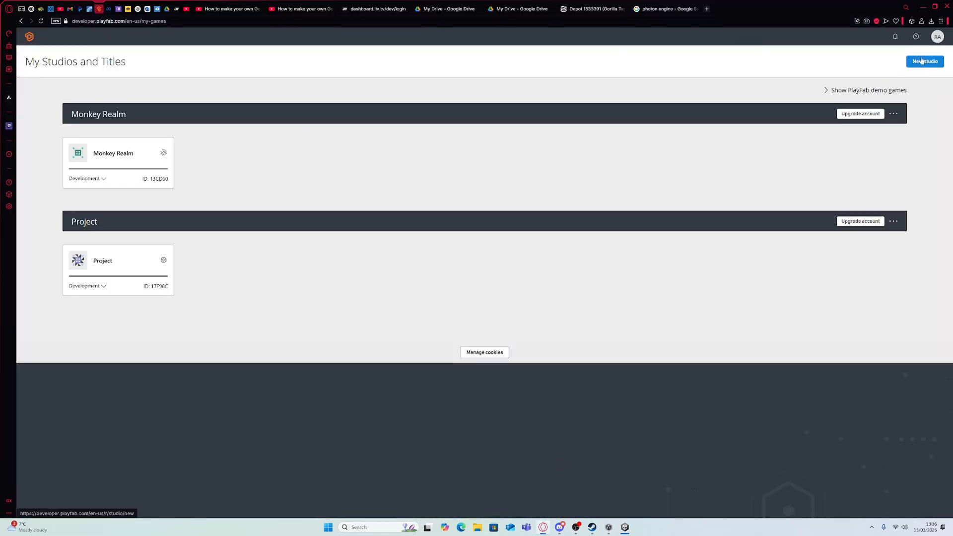
Add a new PlayFab studio named Tutorial Game
{"action": "left_click", "coordinate": [924, 61]}
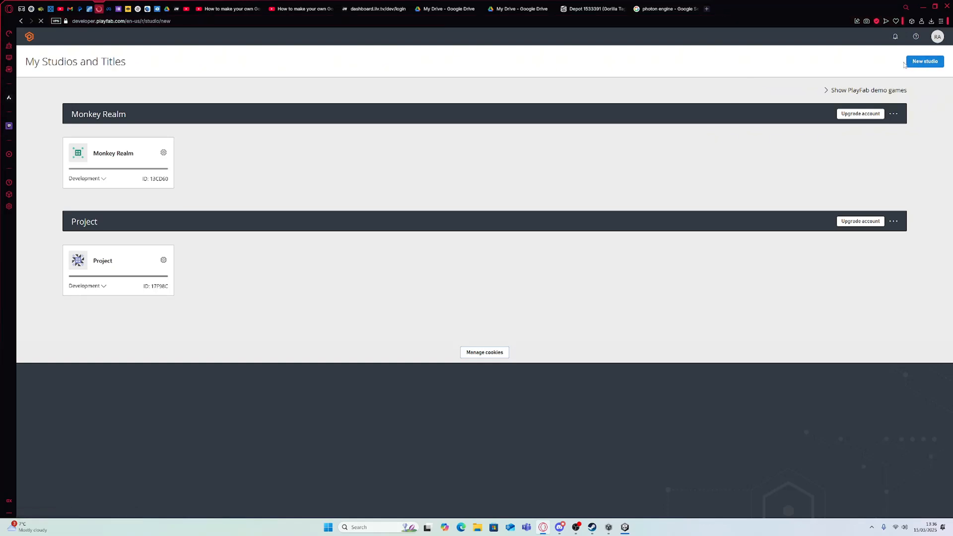
{"action": "left_click", "coordinate": [924, 60]}
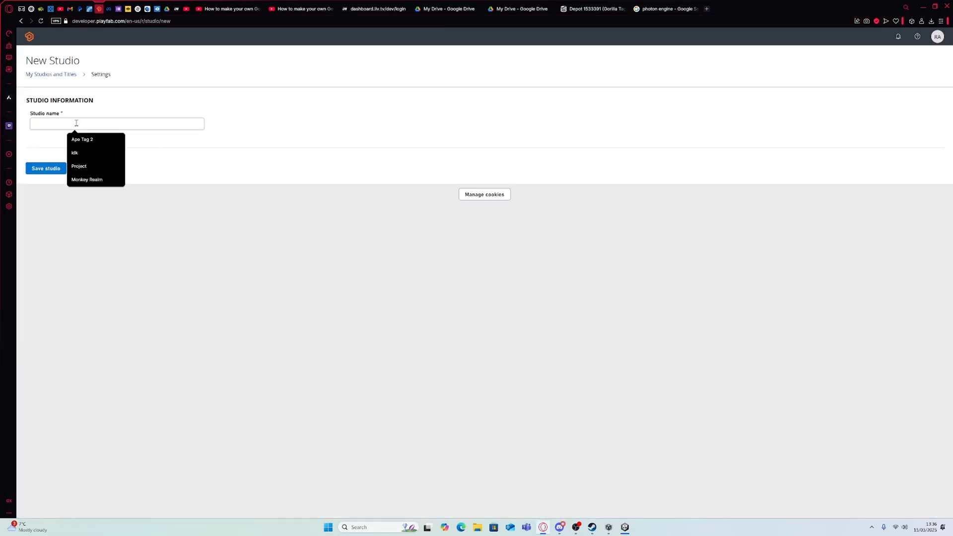
{"action": "left_click", "coordinate": [116, 124]}
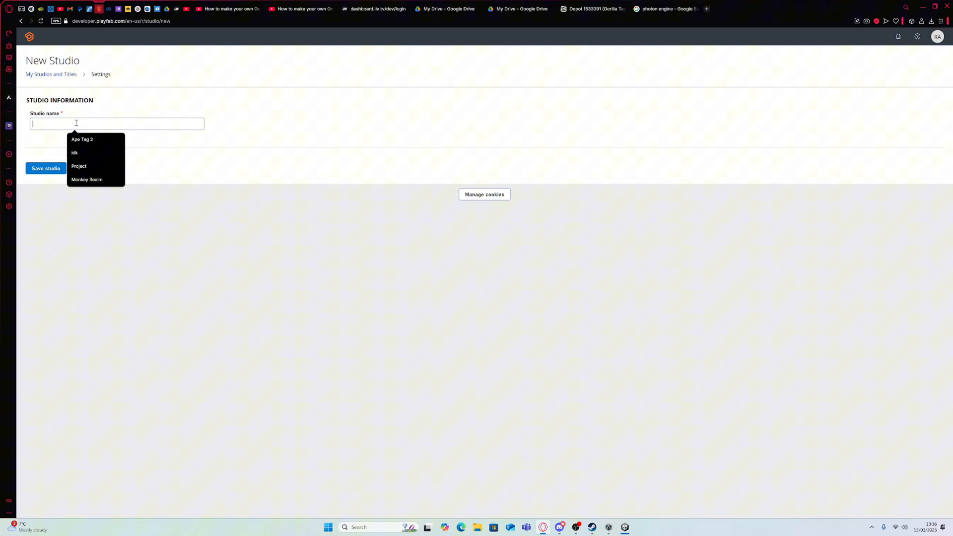
{"action": "type", "text": "Tutorial"}
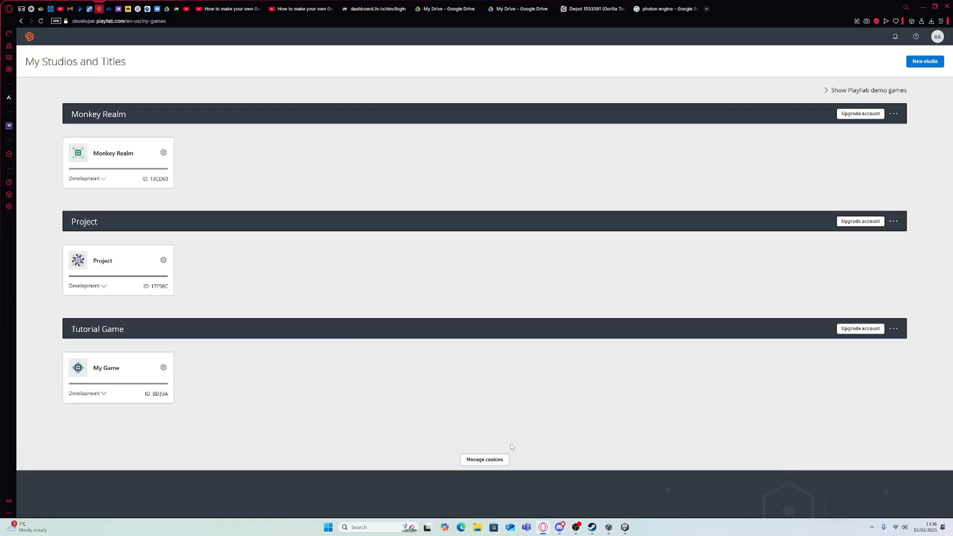
{"action": "mouse_move", "coordinate": [105, 367]}
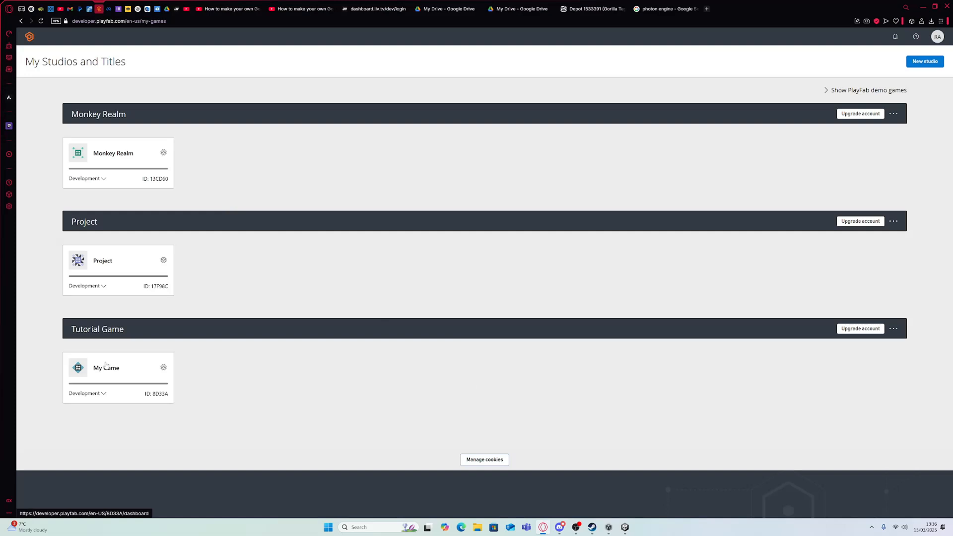
Rename the My Game title to Tutorial Game through Edit title info
{"action": "left_click", "coordinate": [164, 367]}
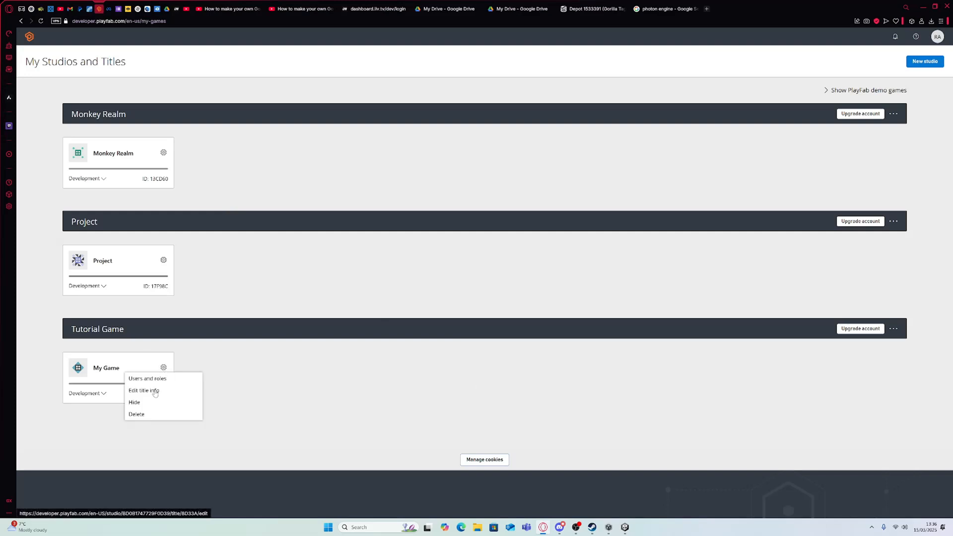
{"action": "left_click", "coordinate": [144, 390]}
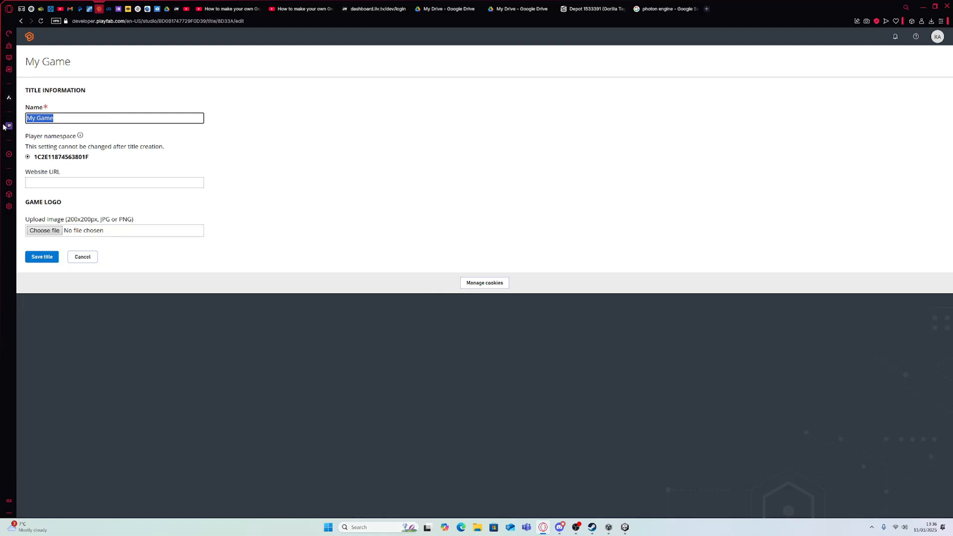
{"action": "type", "text": "Tutor"}
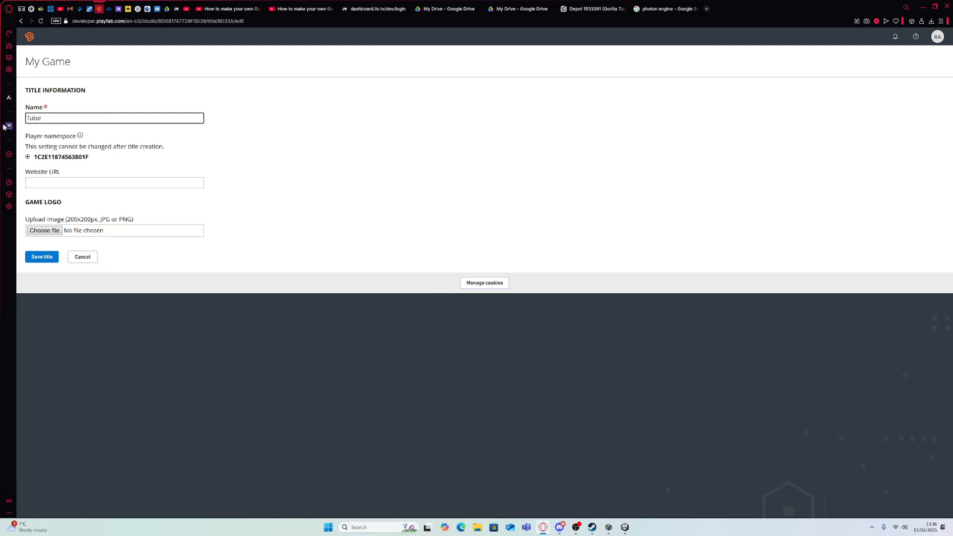
{"action": "type", "text": "ial Game"}
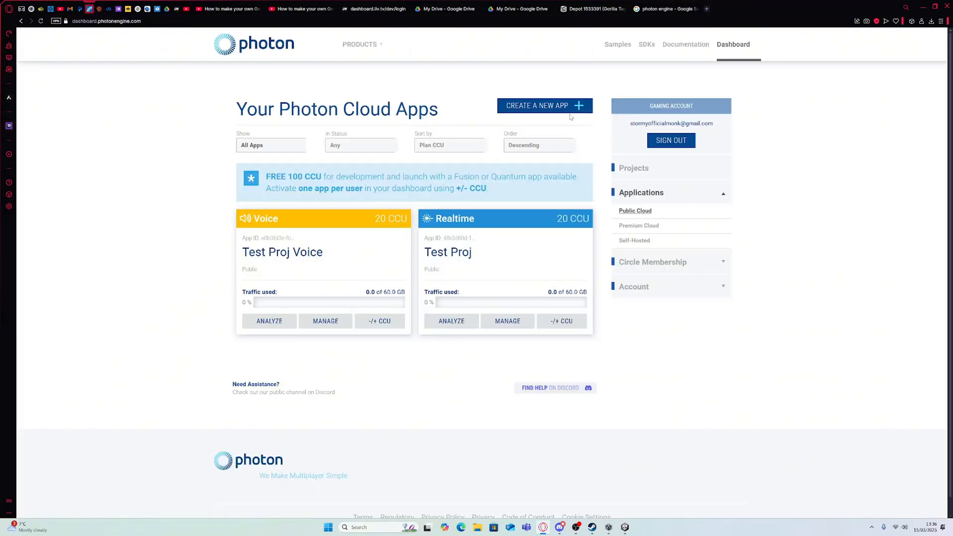
Create a Photon Realtime app named Tutorial Game
{"action": "left_click", "coordinate": [543, 105]}
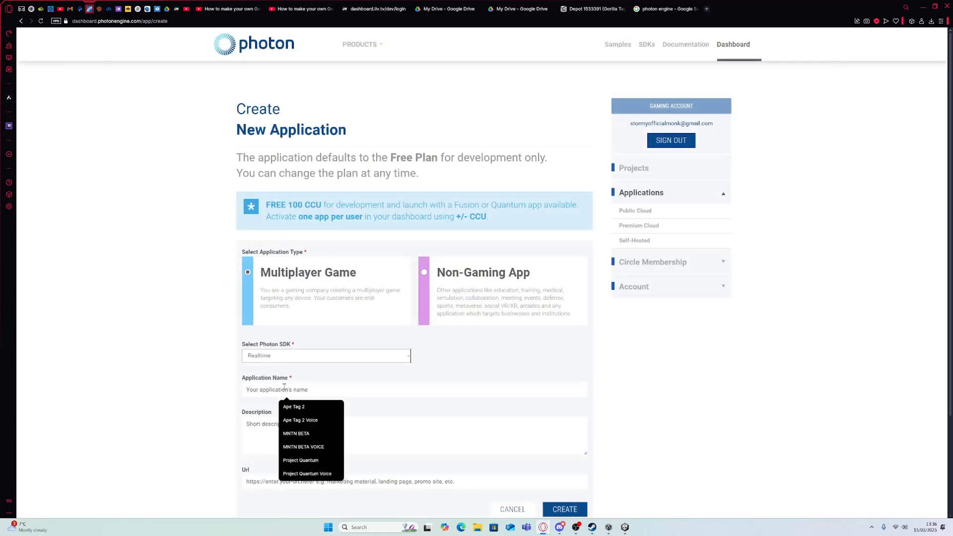
{"action": "type", "text": "Tutorial"}
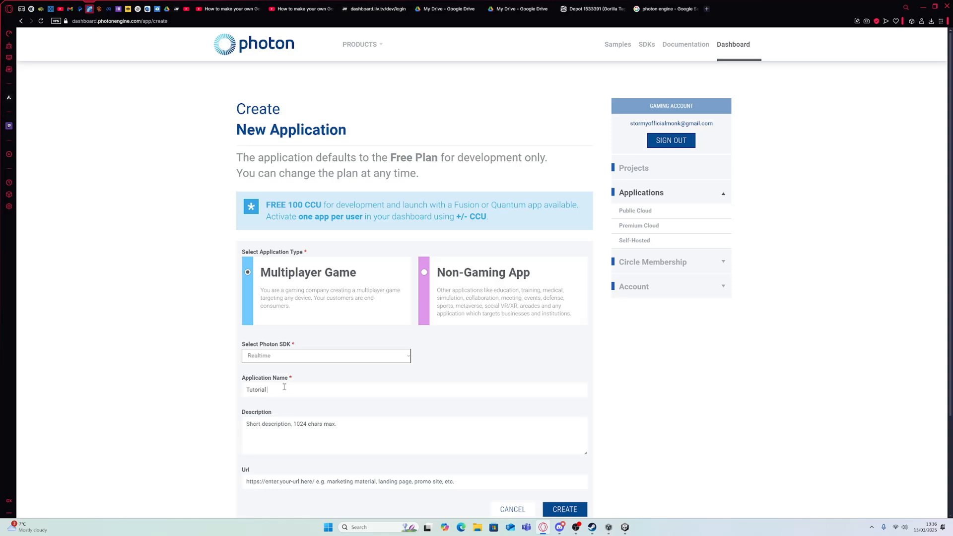
{"action": "type", "text": "Game"}
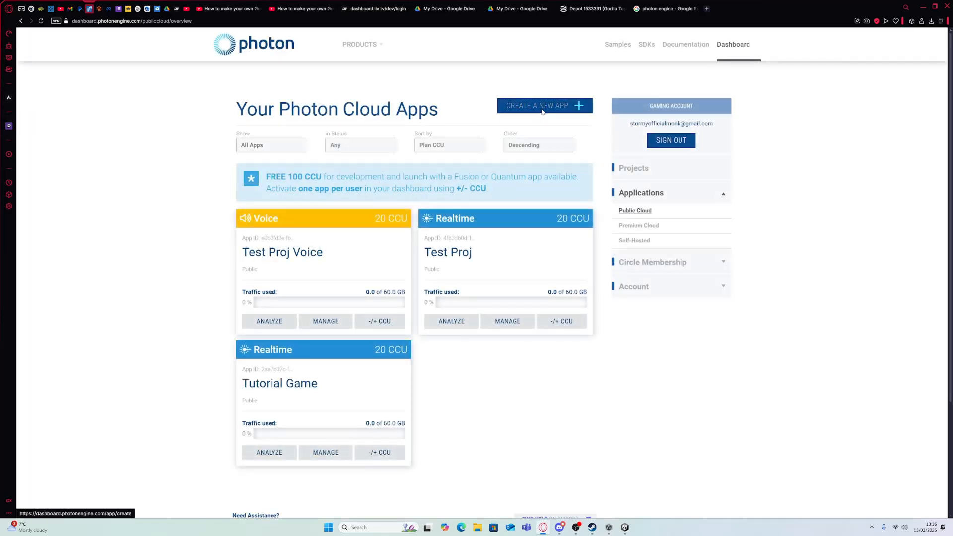
Start a second Photon app with the Voice SDK and begin entering its name
{"action": "left_click", "coordinate": [536, 106]}
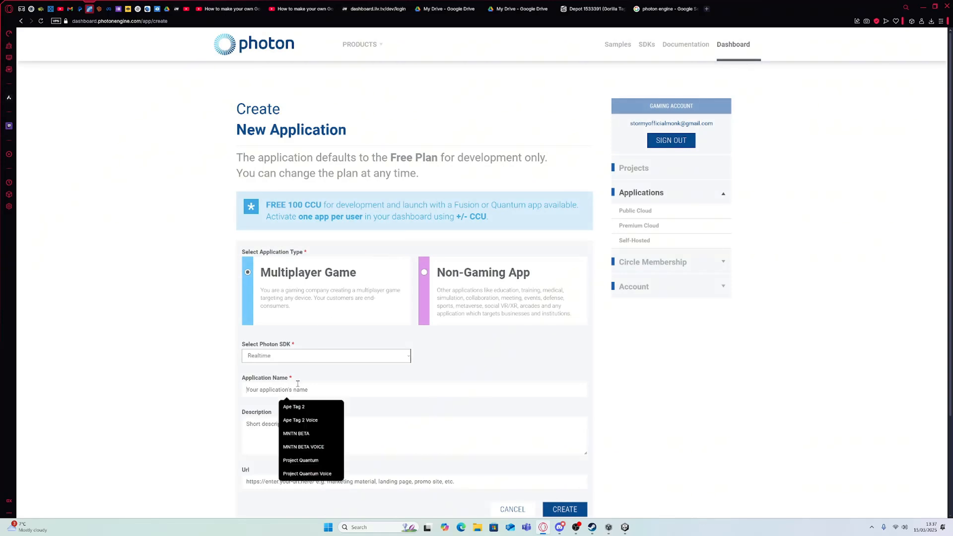
{"action": "left_click", "coordinate": [325, 355]}
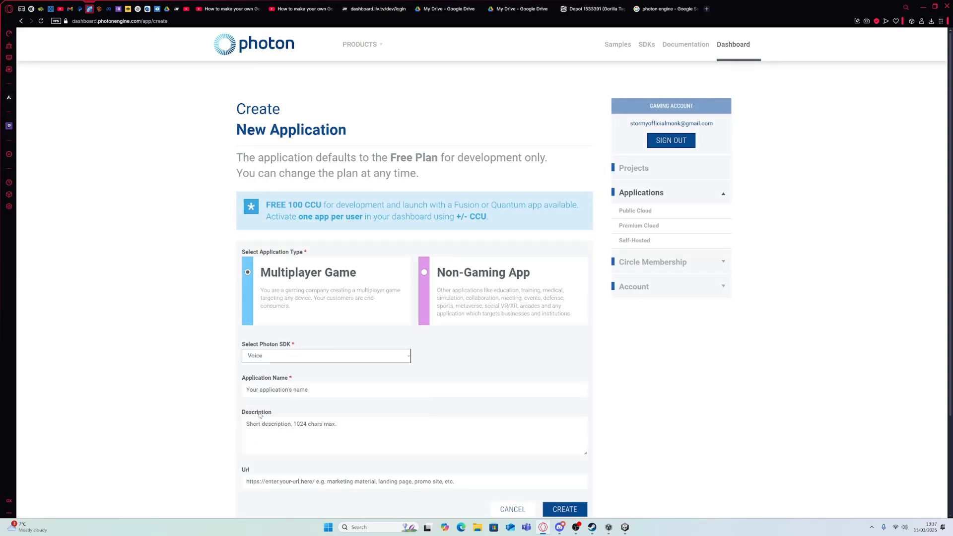
{"action": "type", "text": "Tut"}
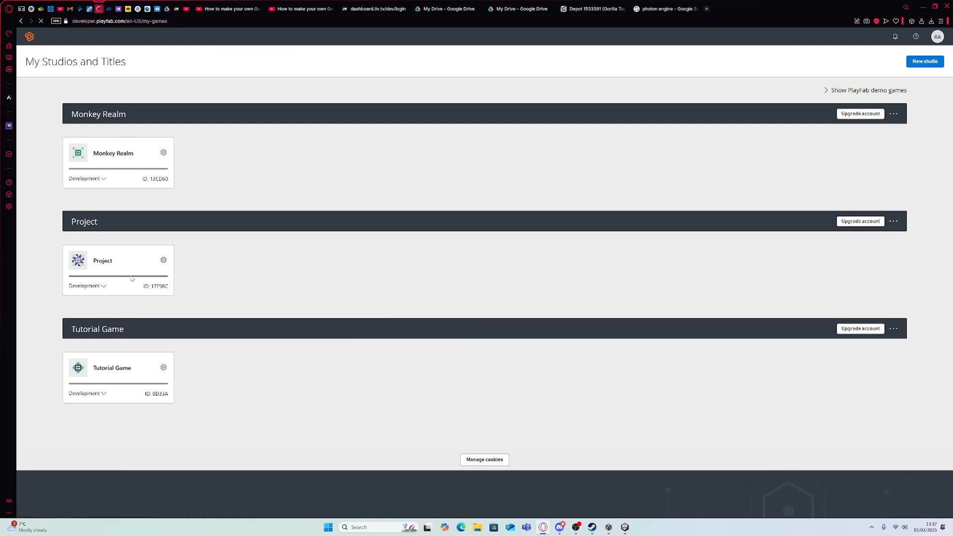
Open the Tutorial Game title and navigate to its Economy section
{"action": "left_click", "coordinate": [112, 368]}
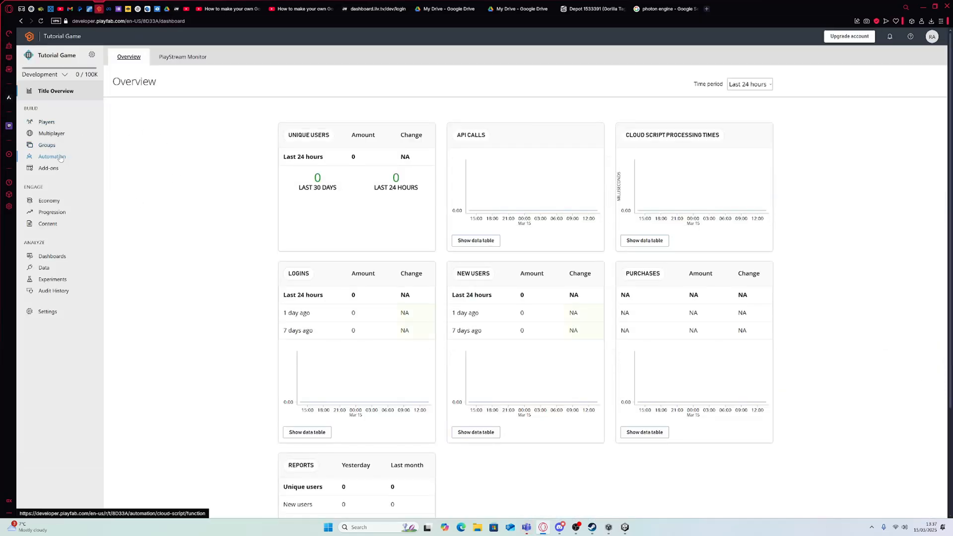
{"action": "left_click", "coordinate": [51, 156]}
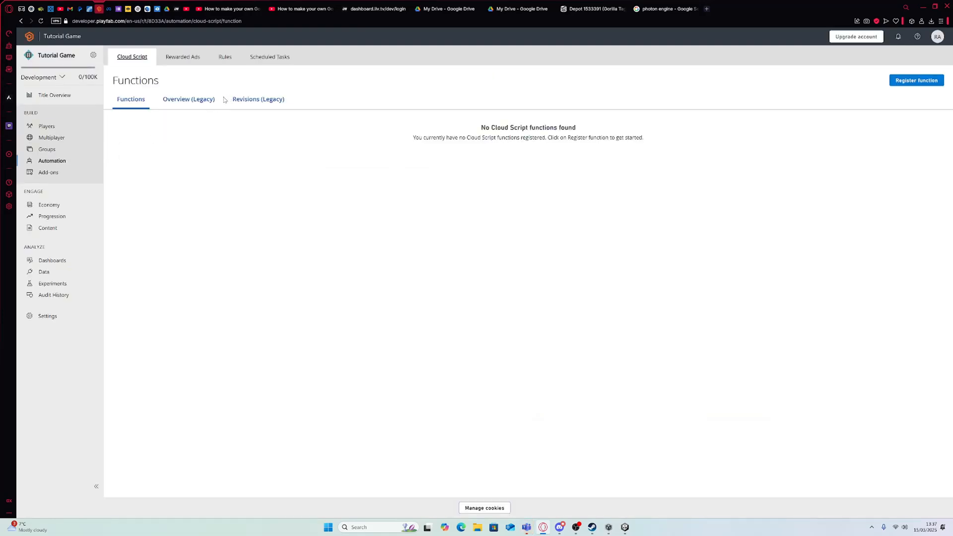
{"action": "left_click", "coordinate": [51, 195]}
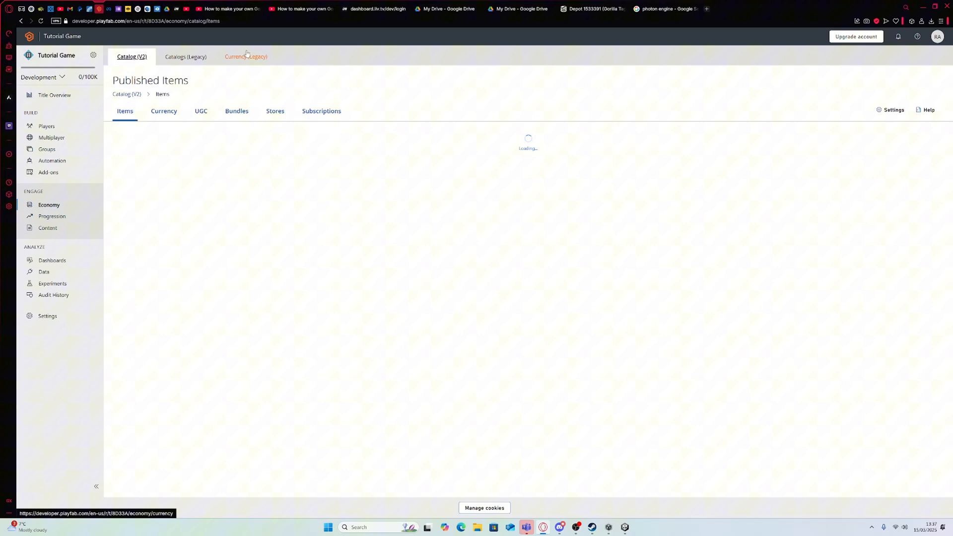
Create currency SR 'SHINY ROCKS' with 10000 deposit, 10000 recharge, 999999999 maximum
{"action": "left_click", "coordinate": [246, 57]}
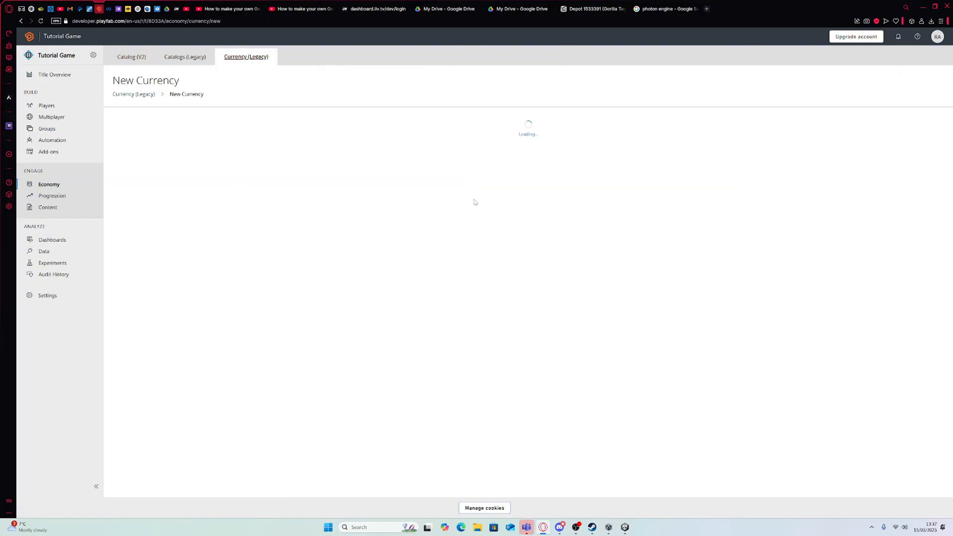
{"action": "type", "text": "SR"}
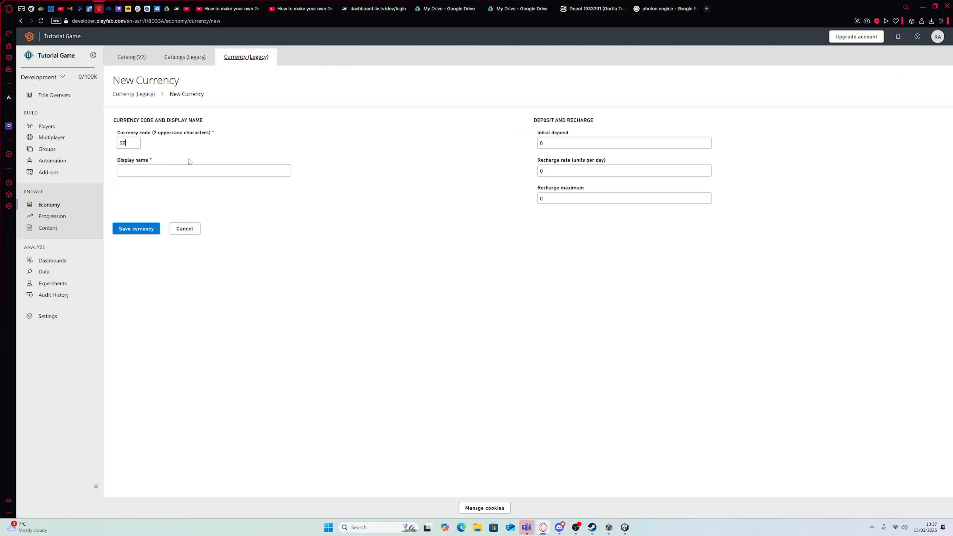
{"action": "type", "text": "SHINY ROCKS"}
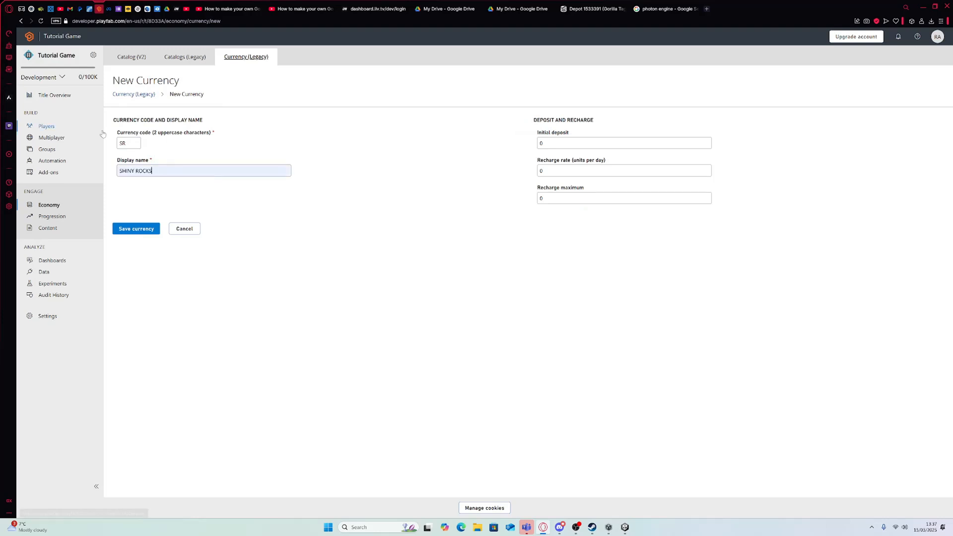
{"action": "left_click", "coordinate": [623, 143]}
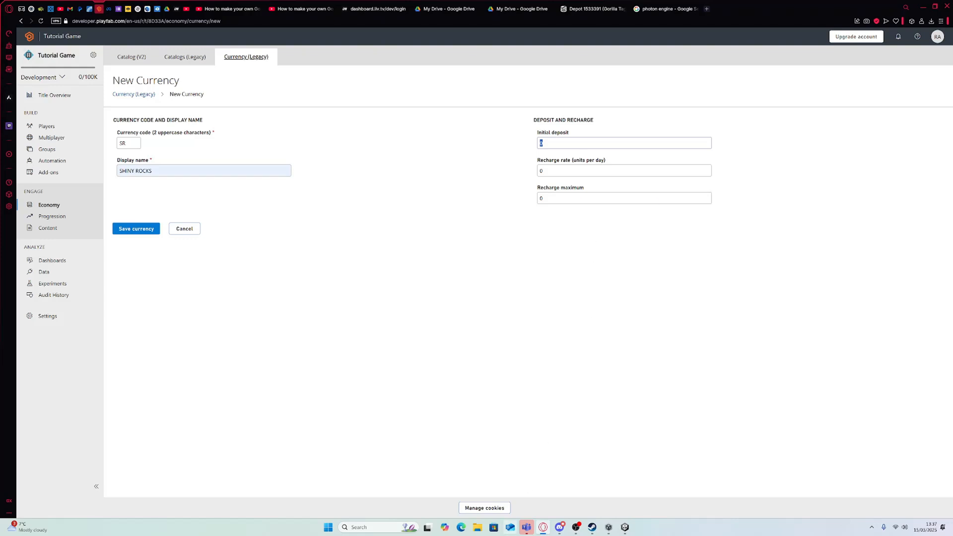
{"action": "mouse_move", "coordinate": [561, 458]}
{"action": "type", "text": "1"}
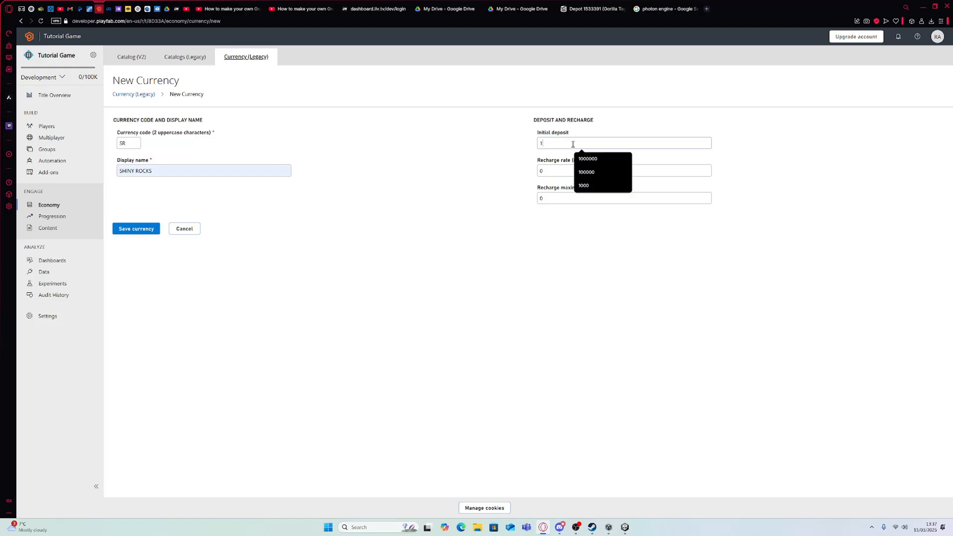
{"action": "type", "text": "0000"}
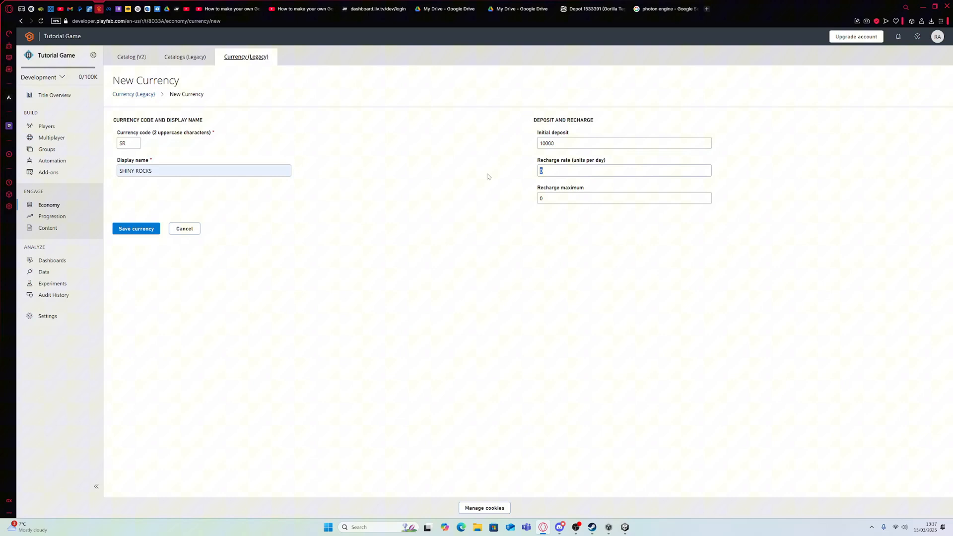
{"action": "type", "text": "10000"}
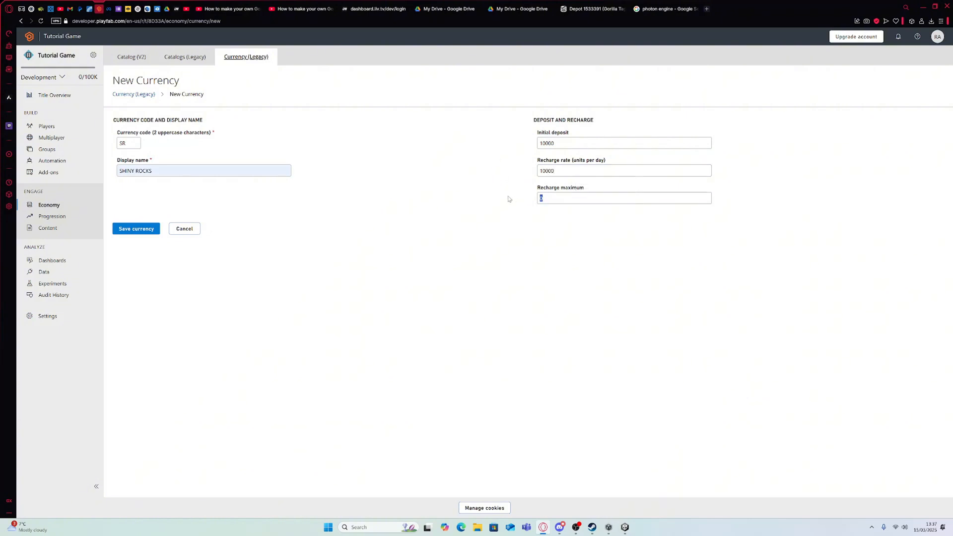
{"action": "mouse_move", "coordinate": [589, 198]}
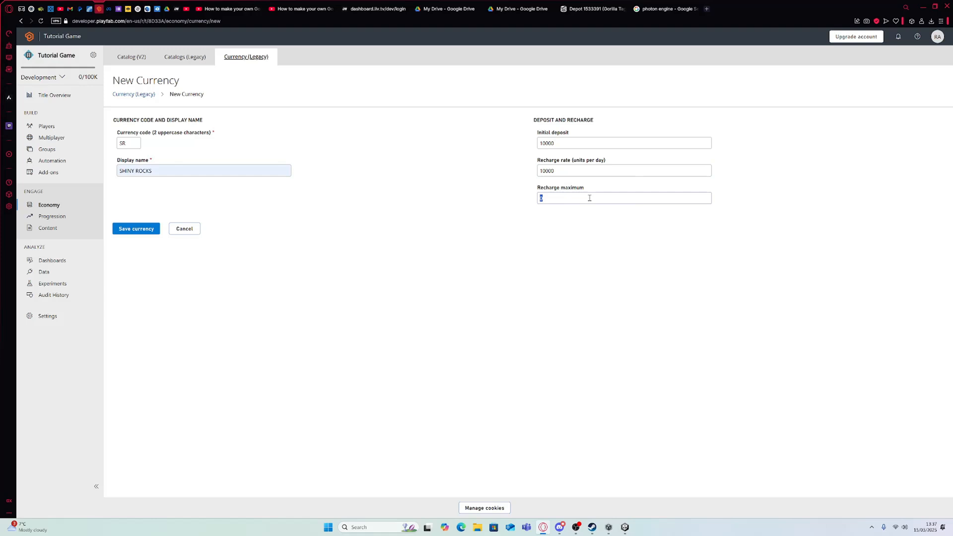
{"action": "type", "text": "99999"}
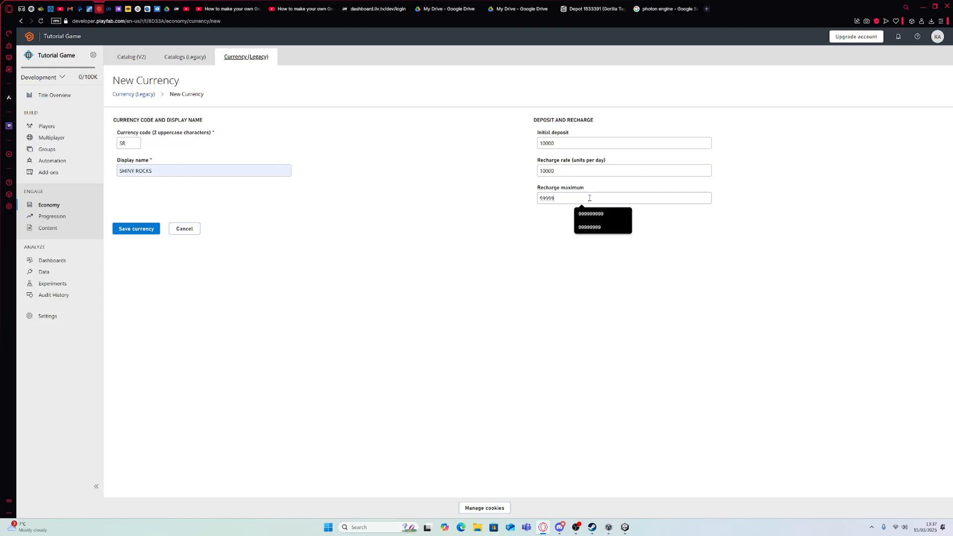
{"action": "left_click", "coordinate": [590, 213]}
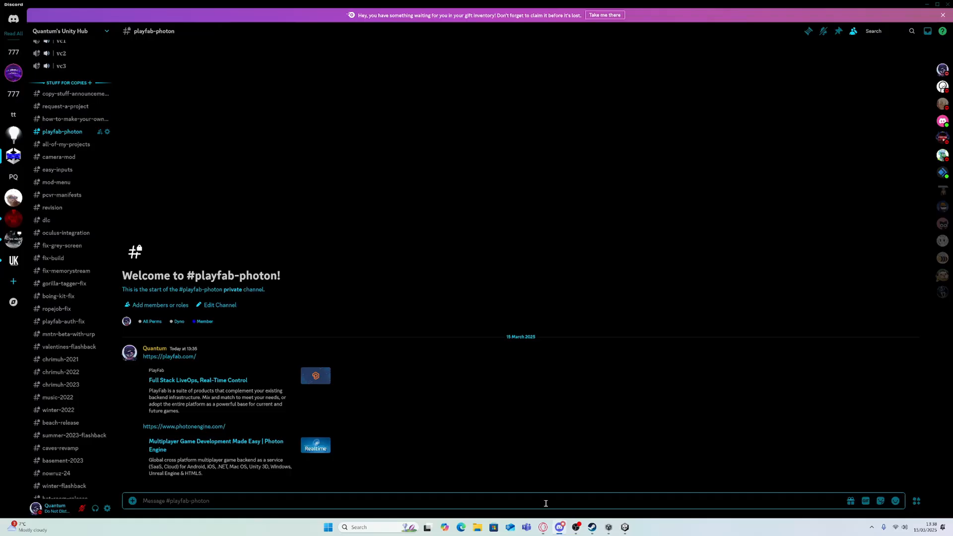
Draft 'Max Shiny Rock Count :' in the #playfab-photon message box
{"action": "type", "text": "mA"}
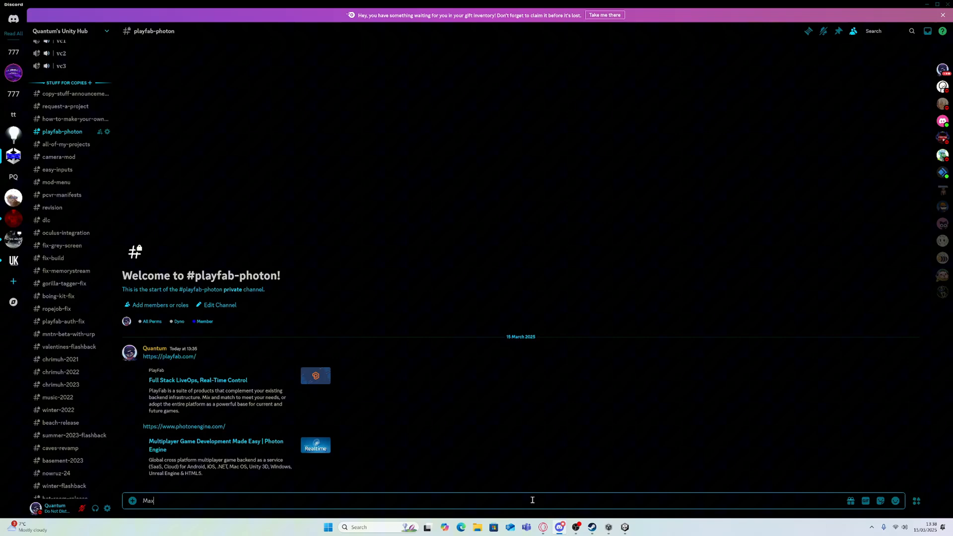
{"action": "type", "text": "Shiny Rock"}
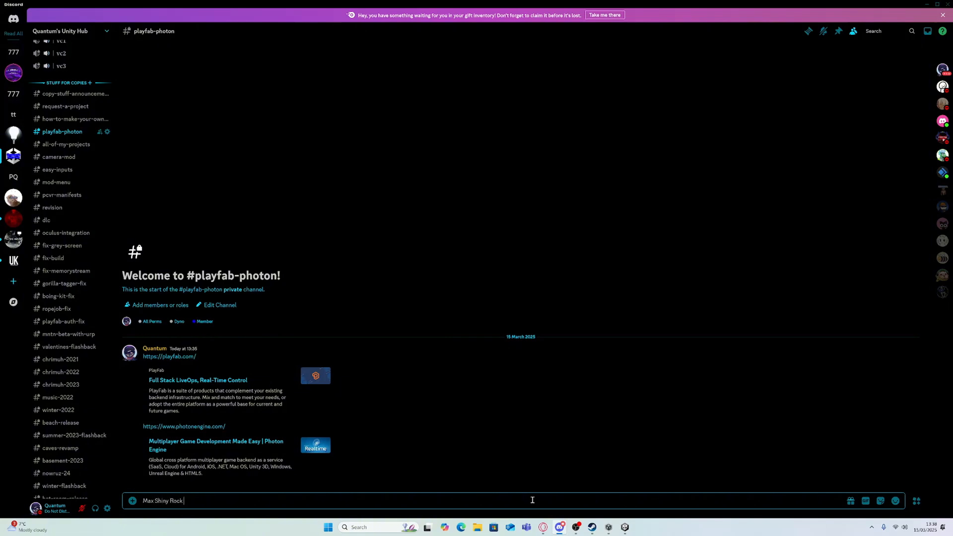
{"action": "type", "text": "Count :"}
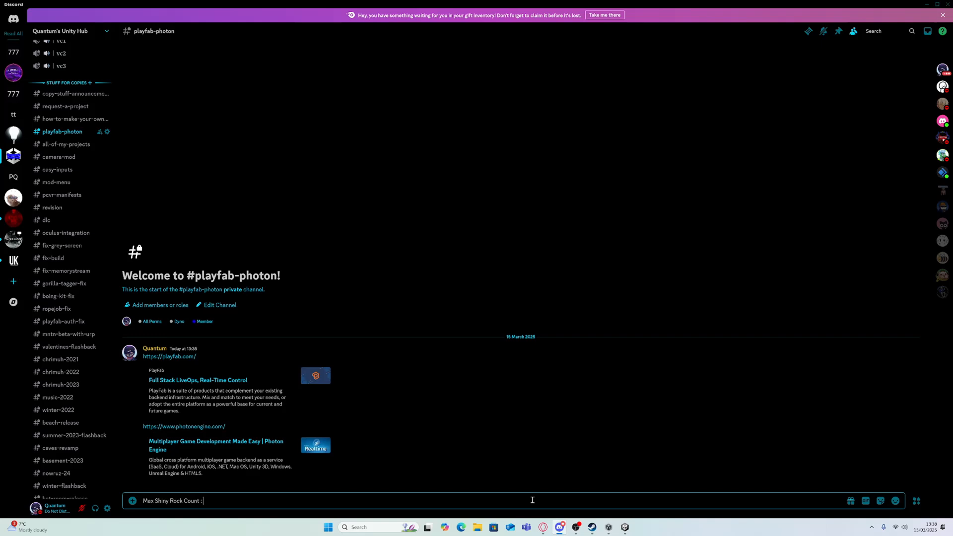
{"action": "key", "text": "enter"}
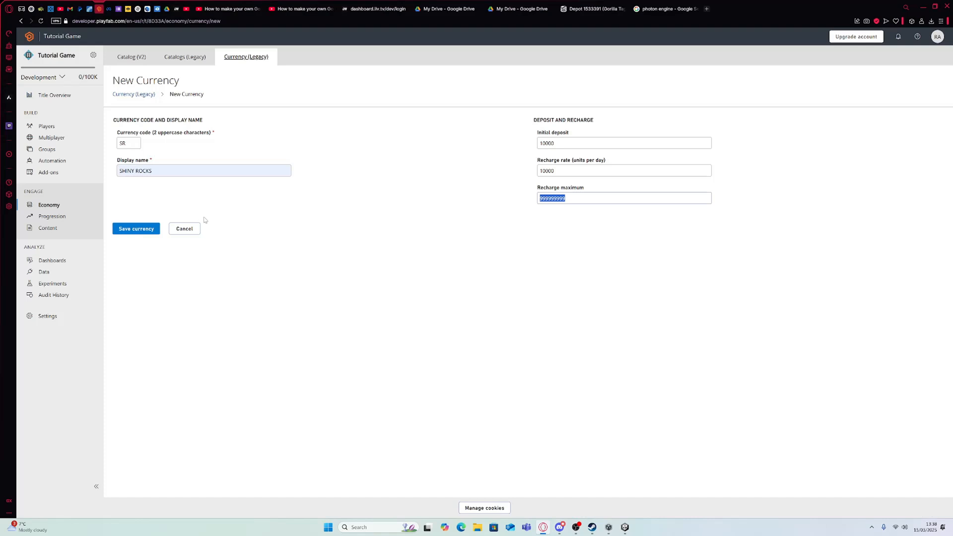
{"action": "left_click", "coordinate": [184, 56]}
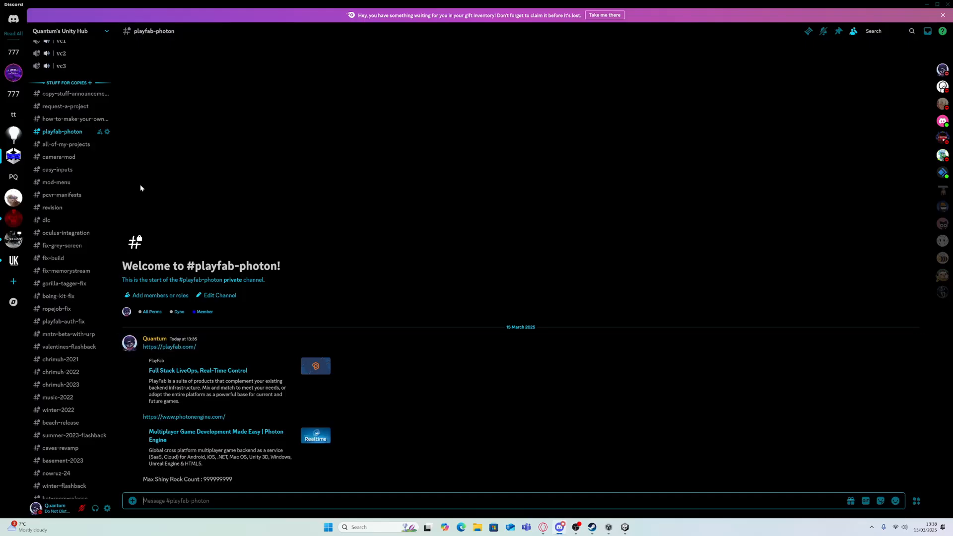
Send 'Max Shiny Rock Count : 999999999' and open PlayFab's Catalogs (Legacy) page
{"action": "left_click", "coordinate": [46, 219]}
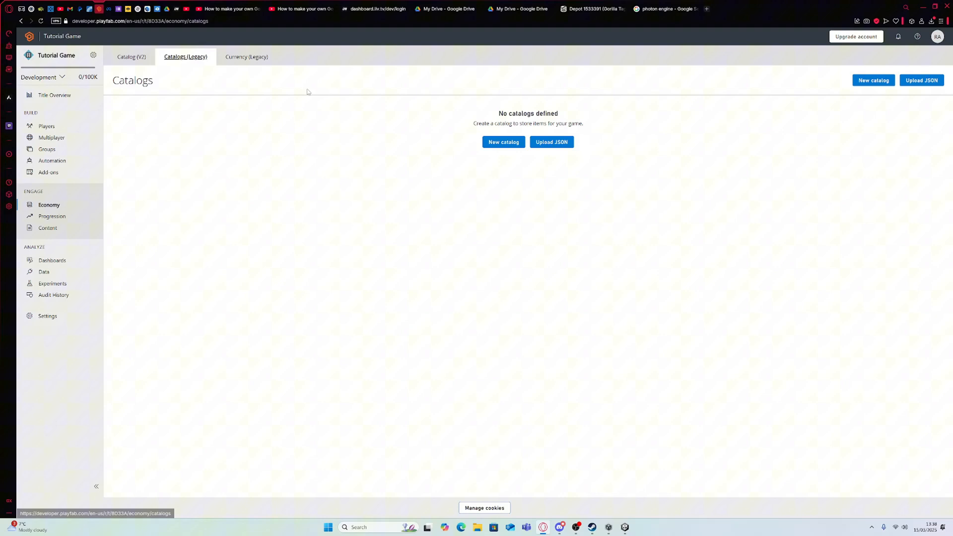
Upload wholedlc (1).json to create a 558-item DLC catalog
{"action": "left_click", "coordinate": [551, 141]}
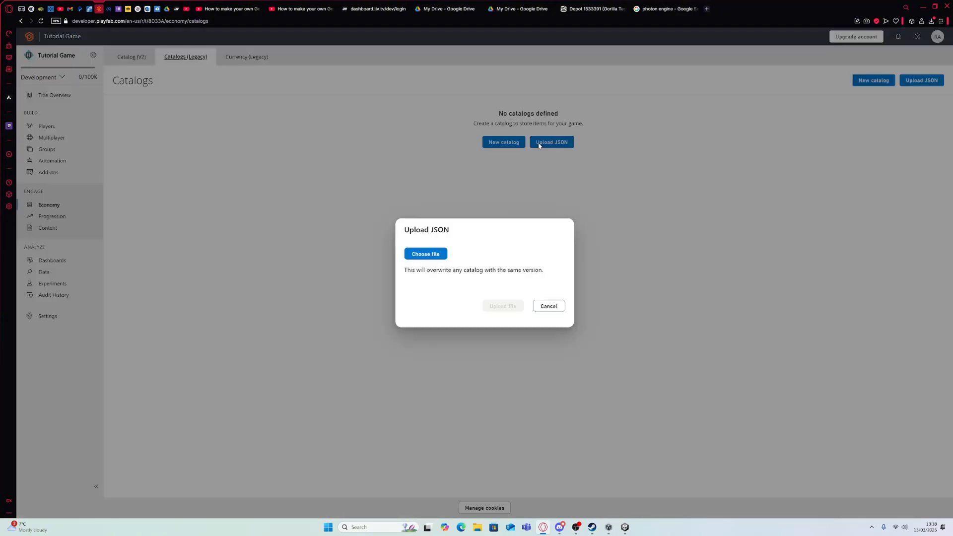
{"action": "left_click", "coordinate": [425, 254]}
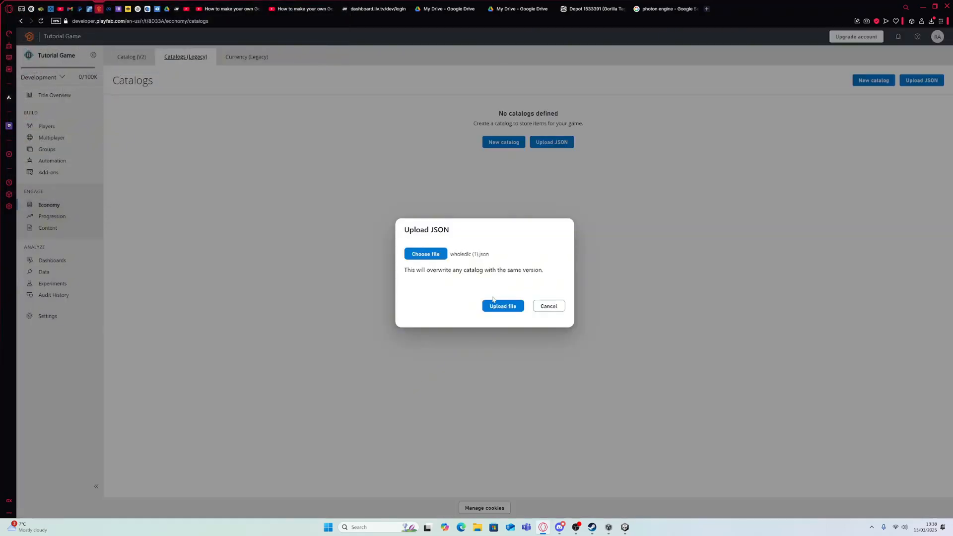
{"action": "left_click", "coordinate": [502, 306]}
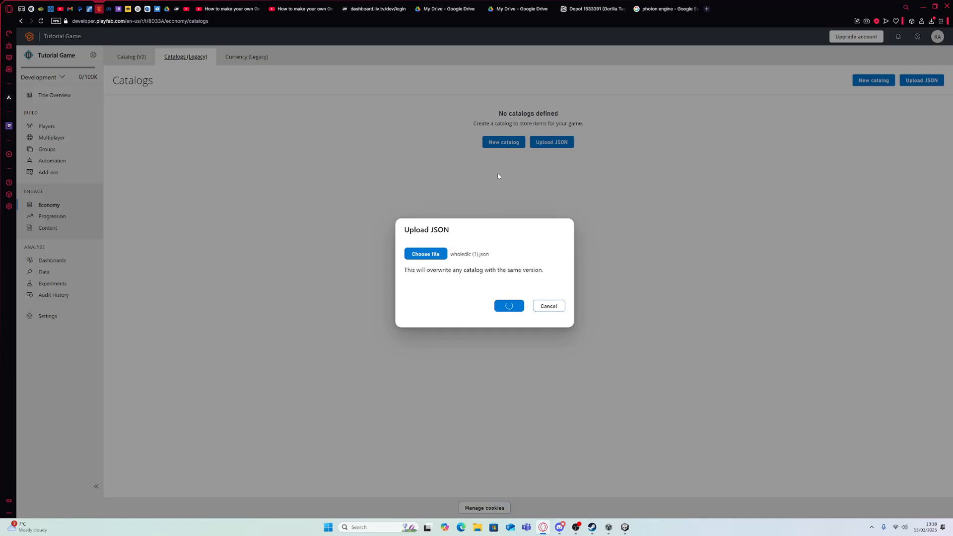
{"action": "left_click", "coordinate": [508, 305]}
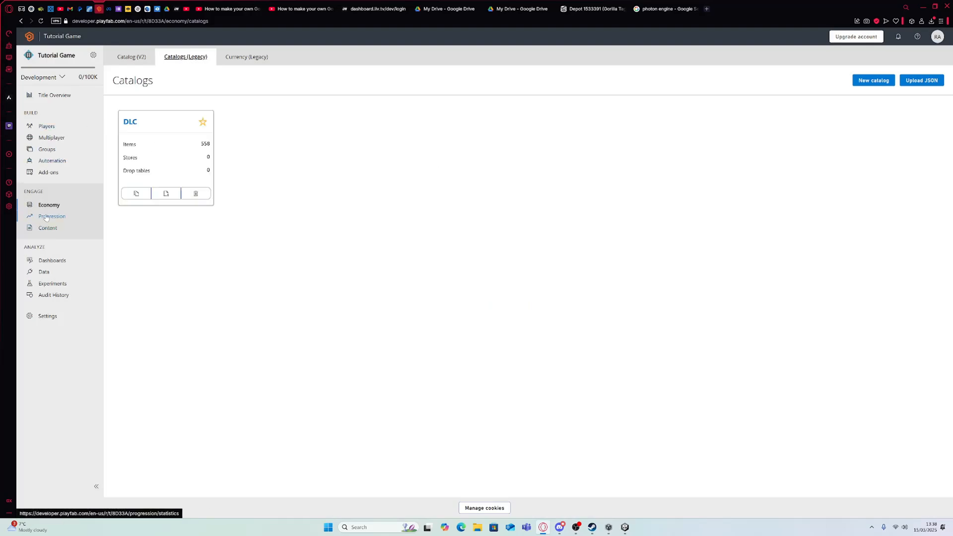
Navigate to Automation > Cloud Script > Revisions (Legacy) showing Revision 1
{"action": "left_click", "coordinate": [49, 172]}
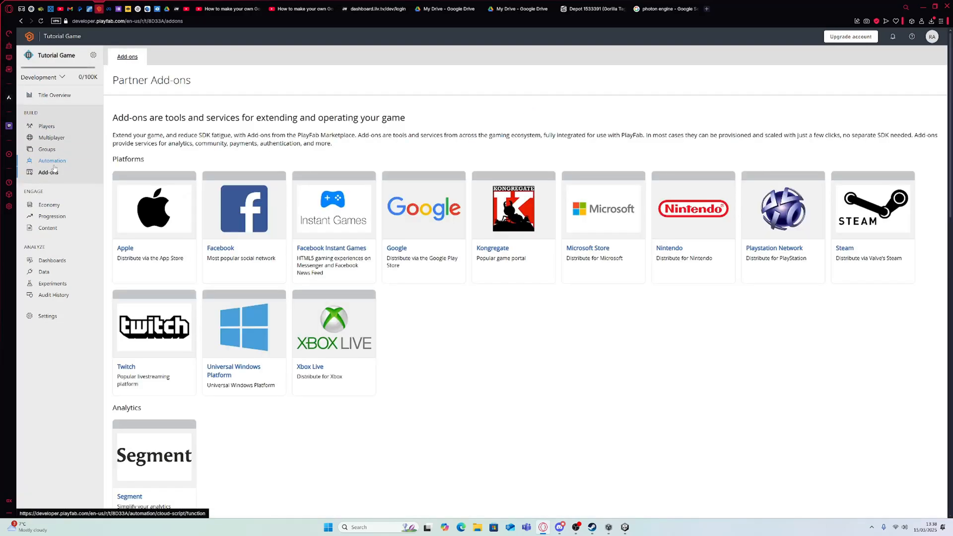
{"action": "left_click", "coordinate": [52, 160]}
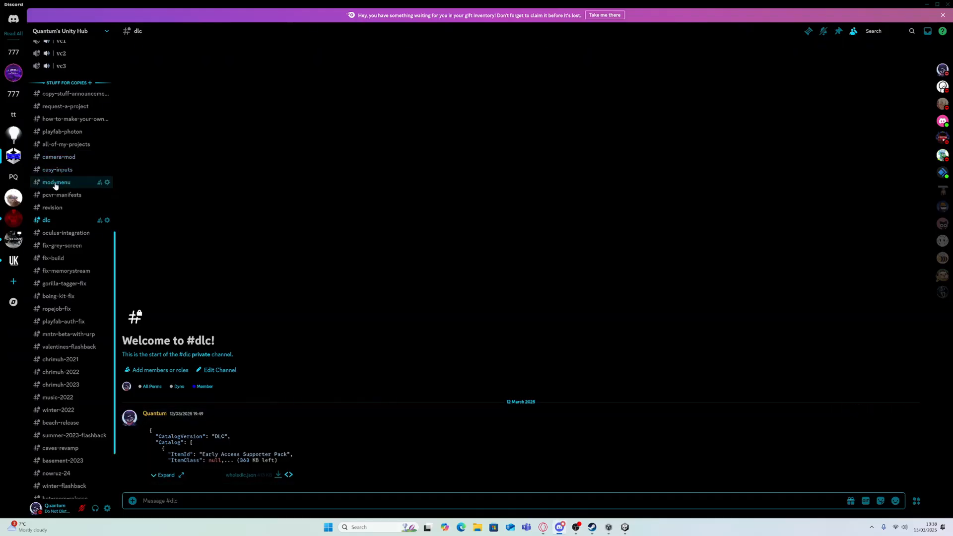
{"action": "left_click", "coordinate": [53, 207]}
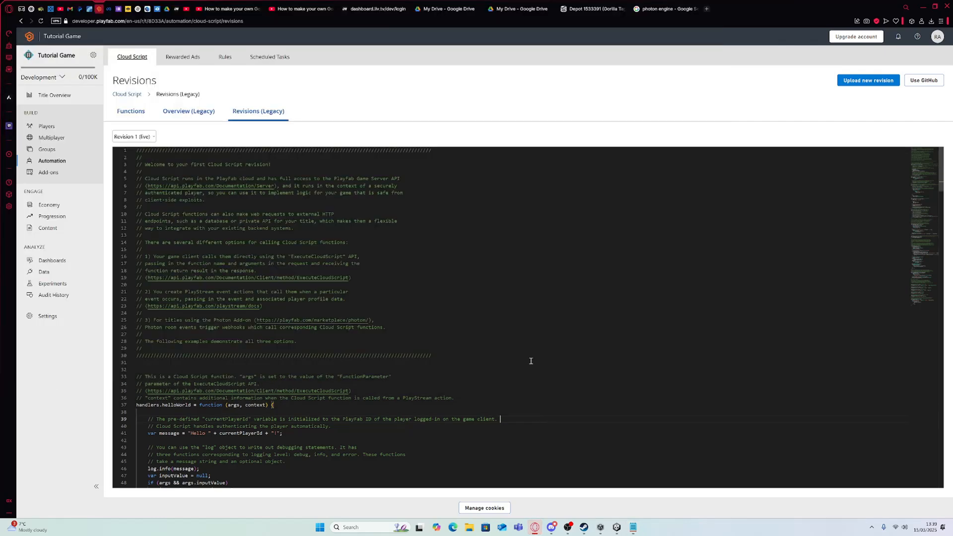
Replace the Cloud Script code and save and deploy it as revision 2
{"action": "key", "text": "ctrl+a"}
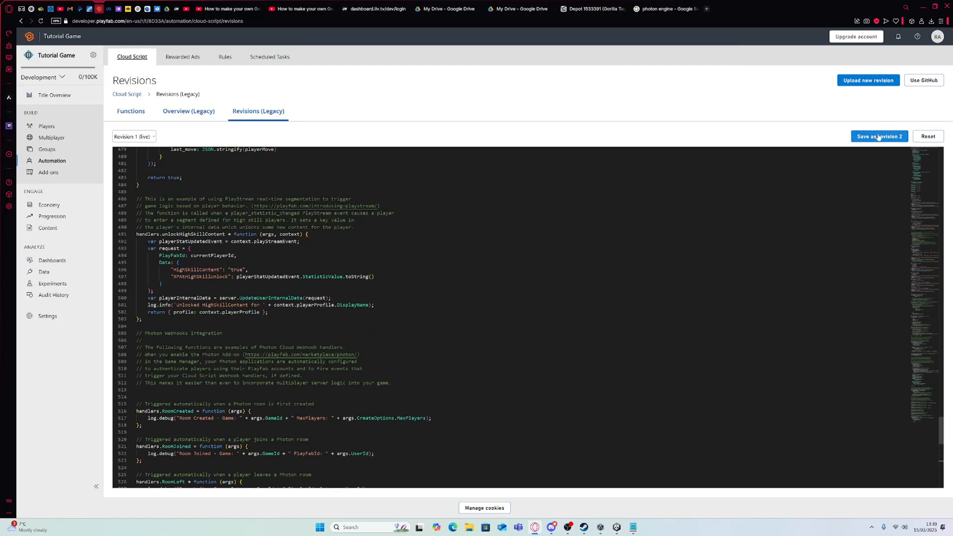
{"action": "left_click", "coordinate": [878, 136]}
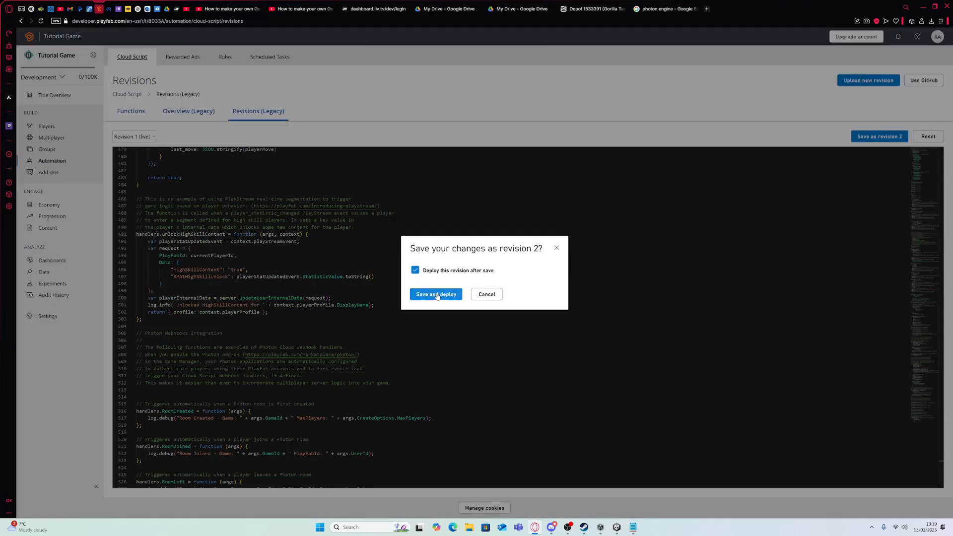
{"action": "left_click", "coordinate": [436, 295]}
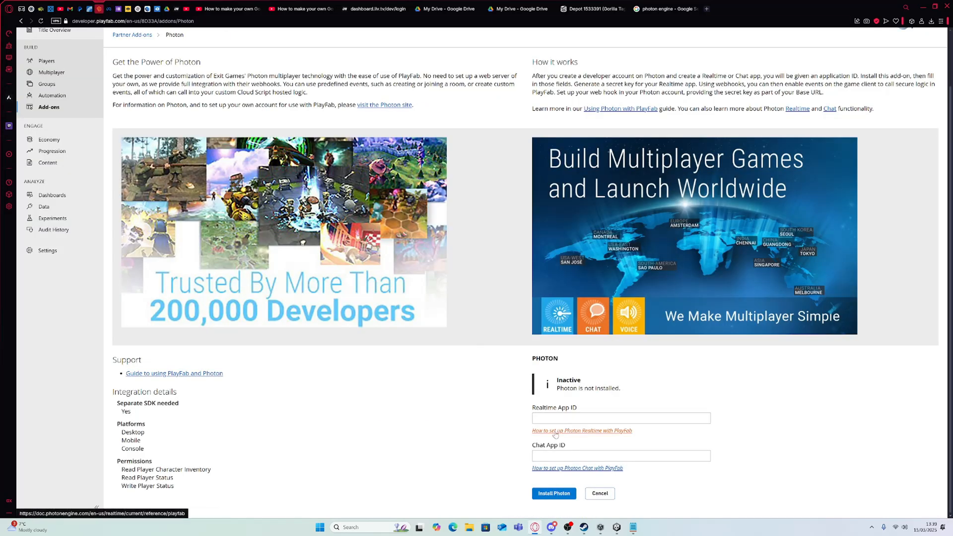
Open Photon's PlayFab Integration guide from the uninstalled Photon add-on page
{"action": "left_click", "coordinate": [579, 431]}
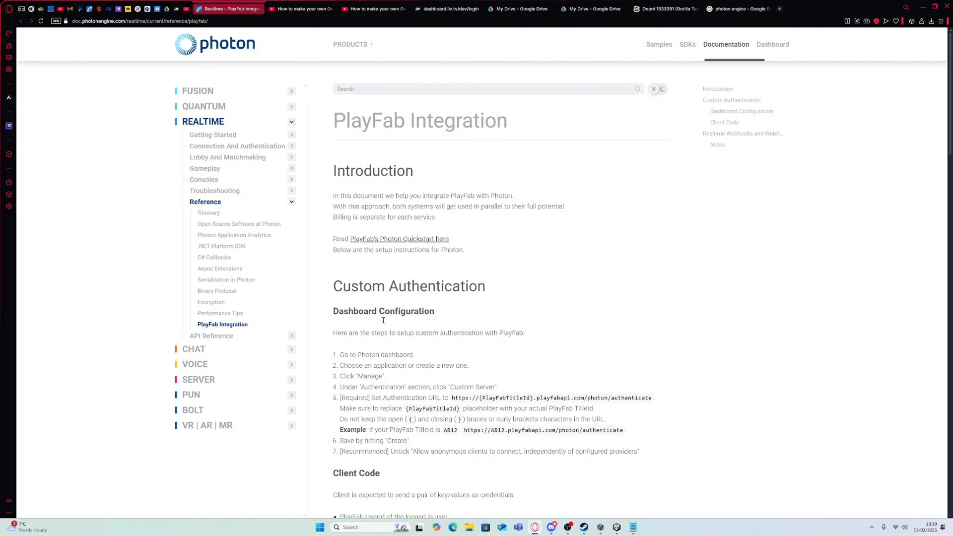
{"action": "left_click_drag", "start_coordinate": [451, 398], "coordinate": [521, 397]}
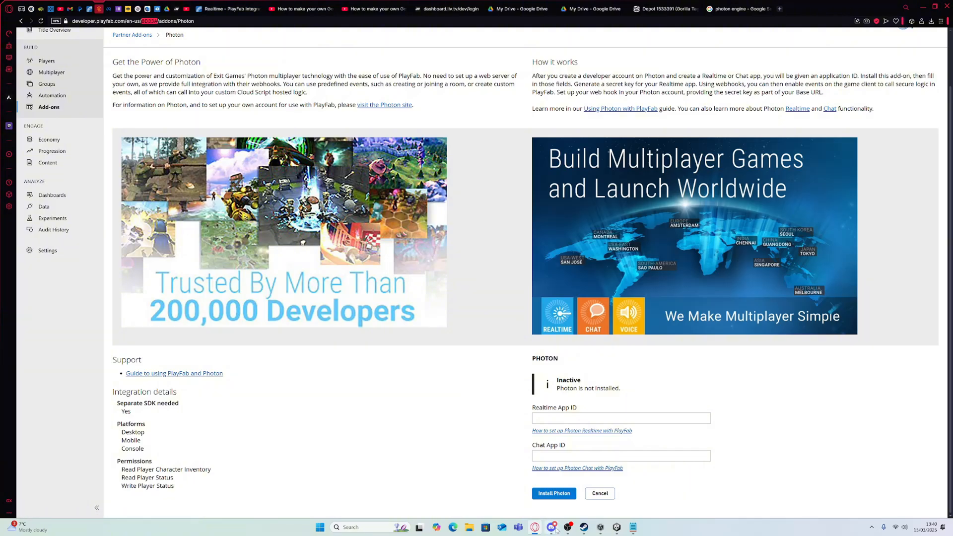
{"action": "left_click", "coordinate": [552, 527]}
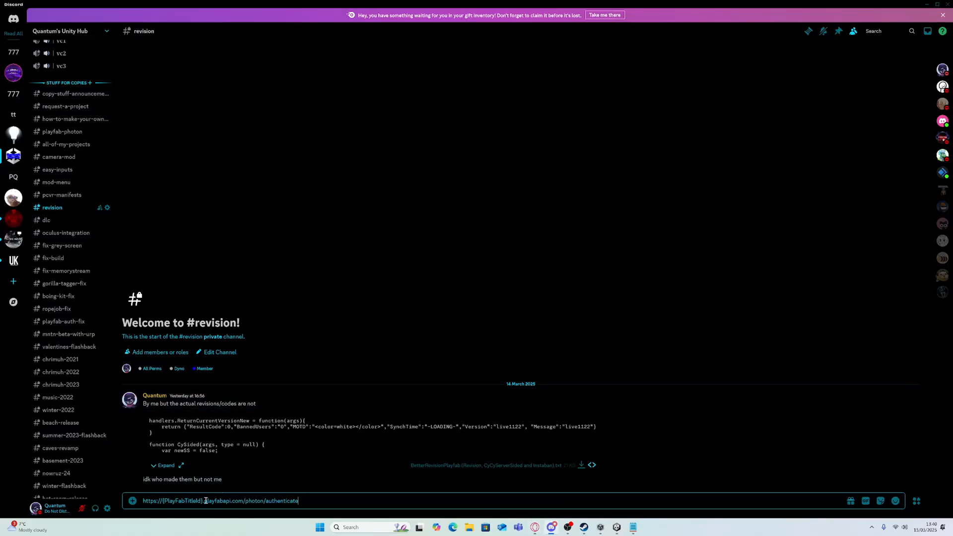
{"action": "double_click", "coordinate": [184, 501]}
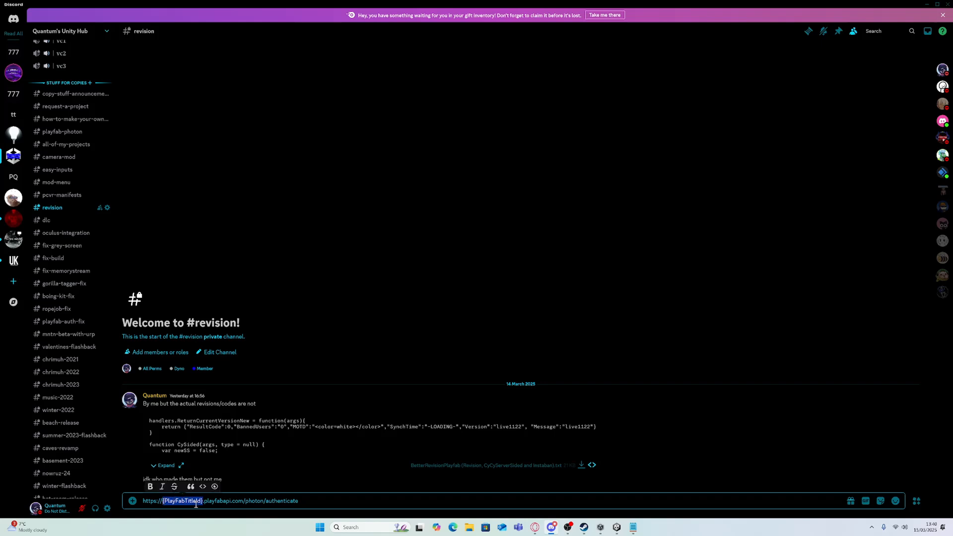
{"action": "type", "text": "8D33A"}
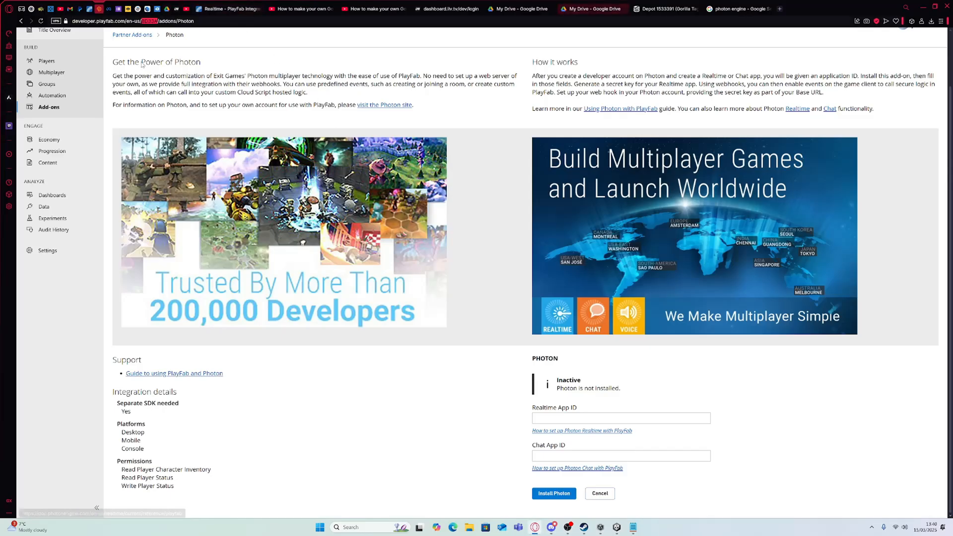
{"action": "left_click", "coordinate": [97, 8]}
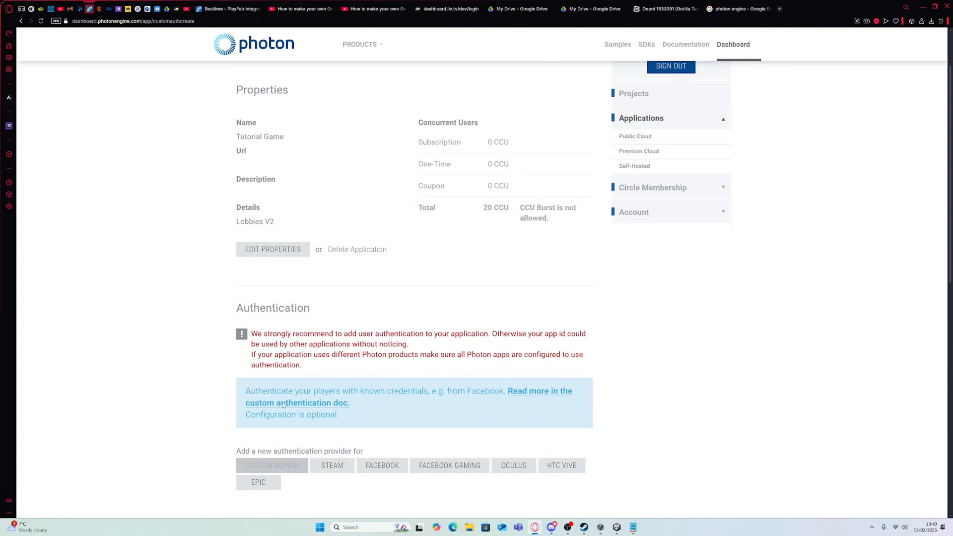
{"action": "left_click", "coordinate": [271, 465]}
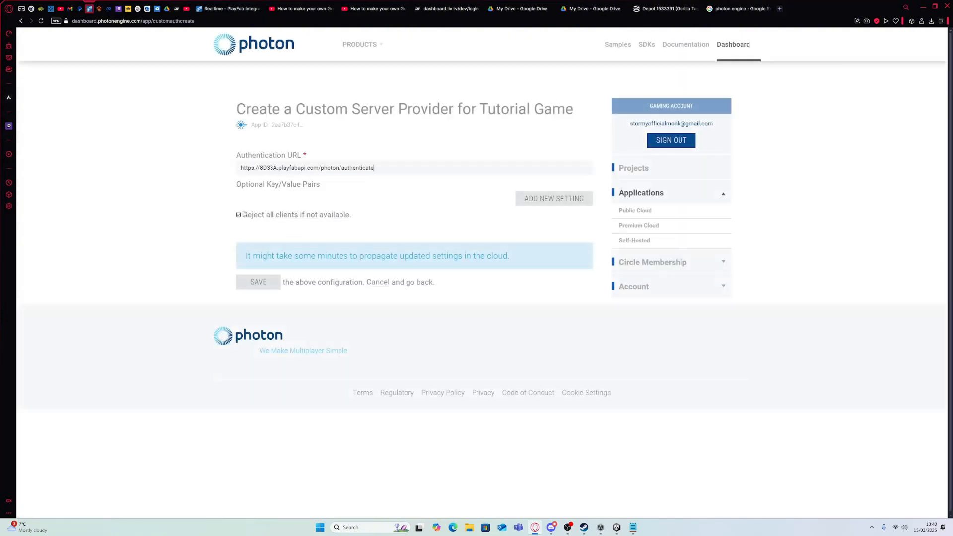
{"action": "left_click", "coordinate": [238, 215]}
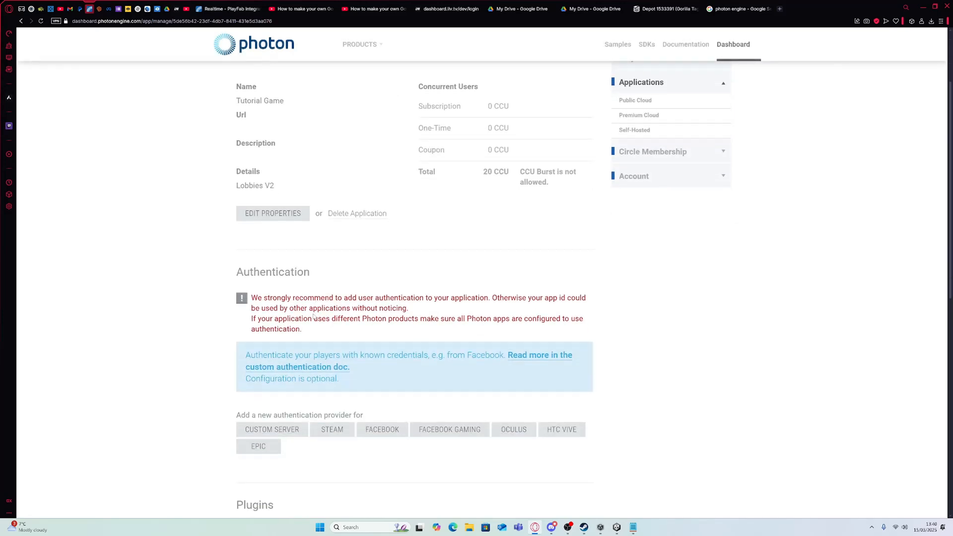
{"action": "left_click", "coordinate": [271, 428]}
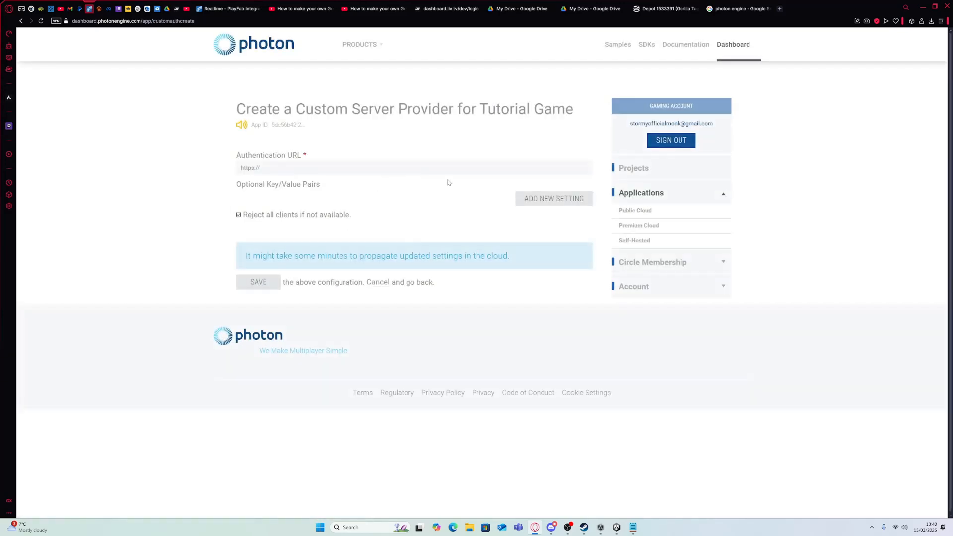
{"action": "type", "text": "https://8D33A.playfabapi.com/photon/authenticate"}
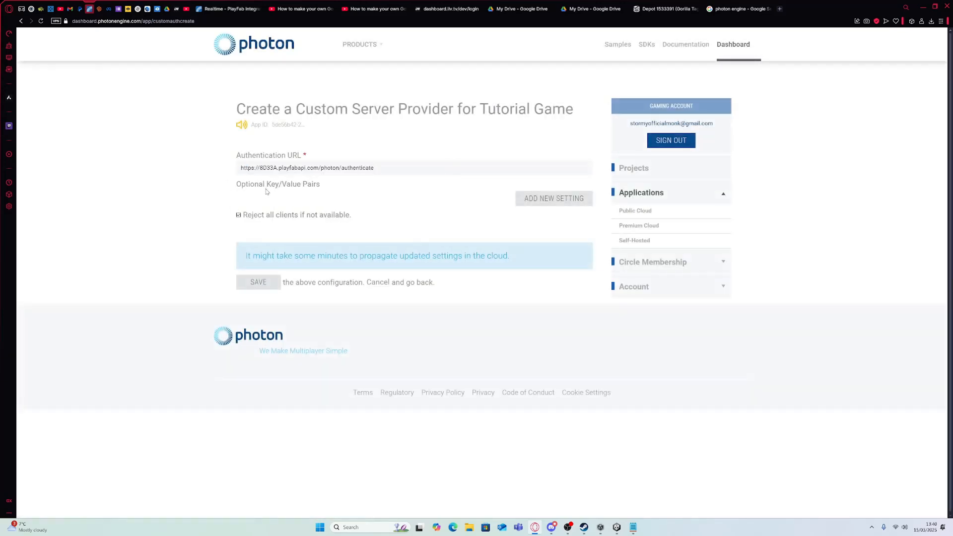
{"action": "left_click", "coordinate": [238, 214]}
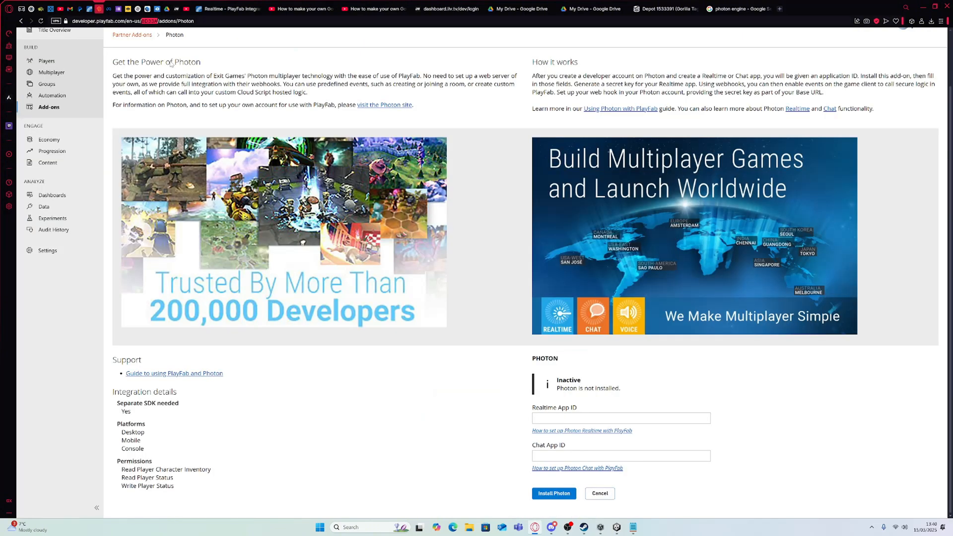
Paste the Photon App ID as Realtime App ID, then move to the Chat App ID field
{"action": "left_click", "coordinate": [620, 418]}
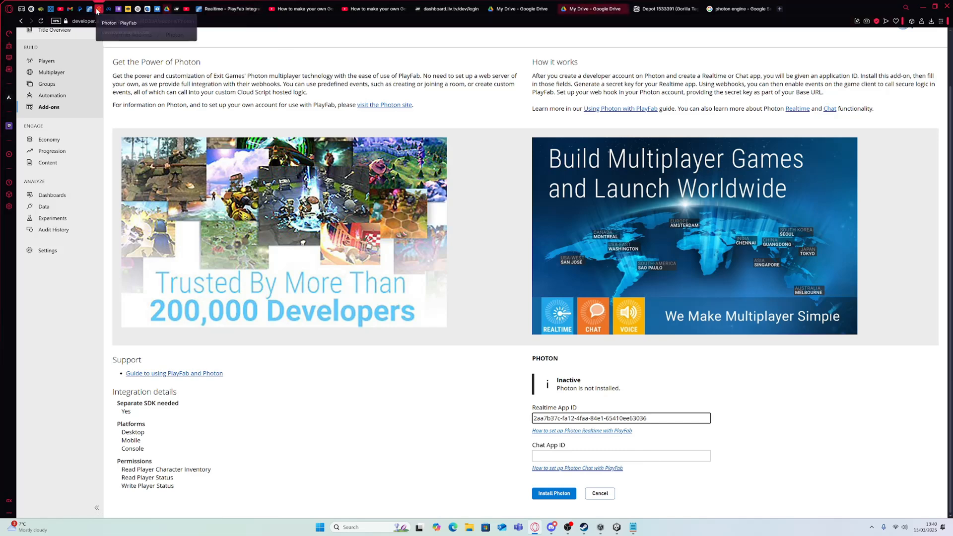
{"action": "left_click", "coordinate": [95, 8]}
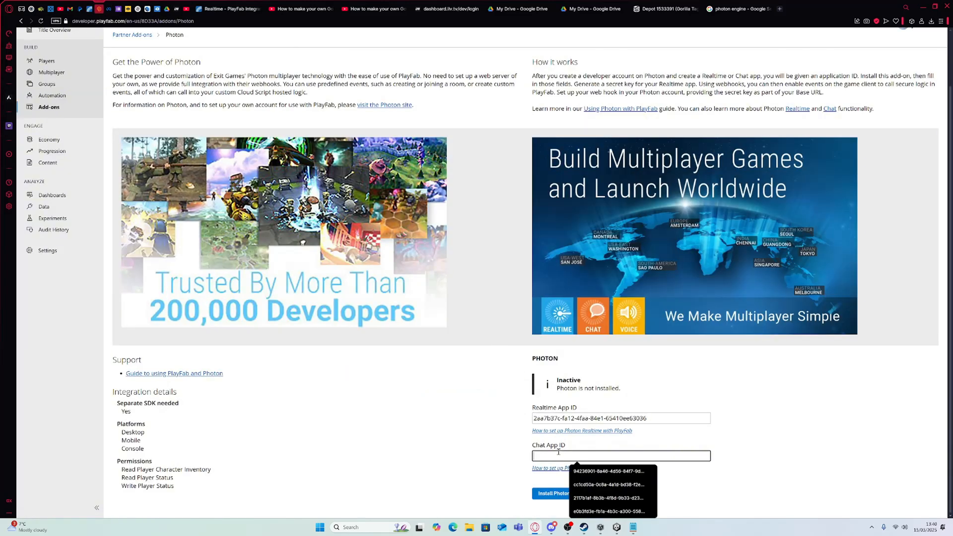
{"action": "left_click", "coordinate": [549, 492]}
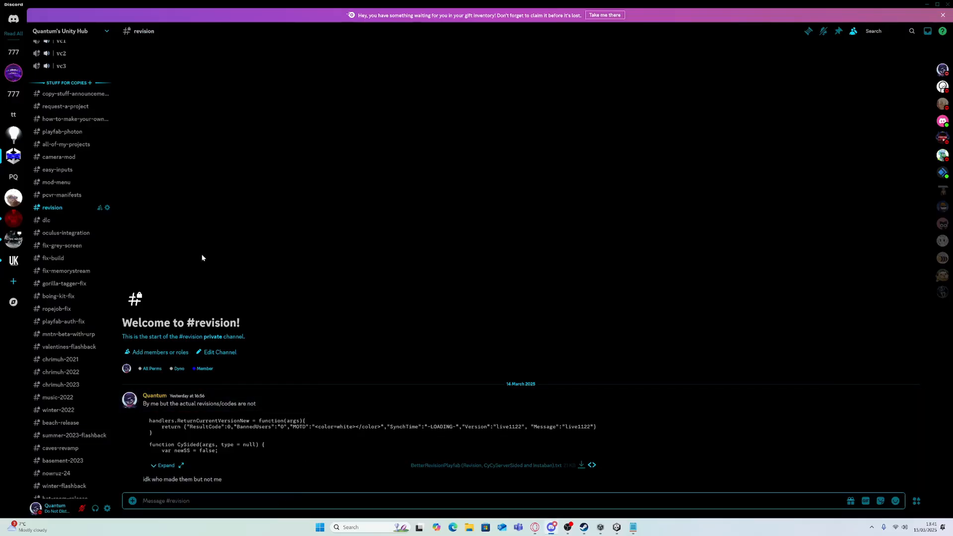
Add text channel how-to-make-a-gtag-copy under the Stuff for copies category
{"action": "scroll", "scroll_direction": "down", "scroll_amount": 3}
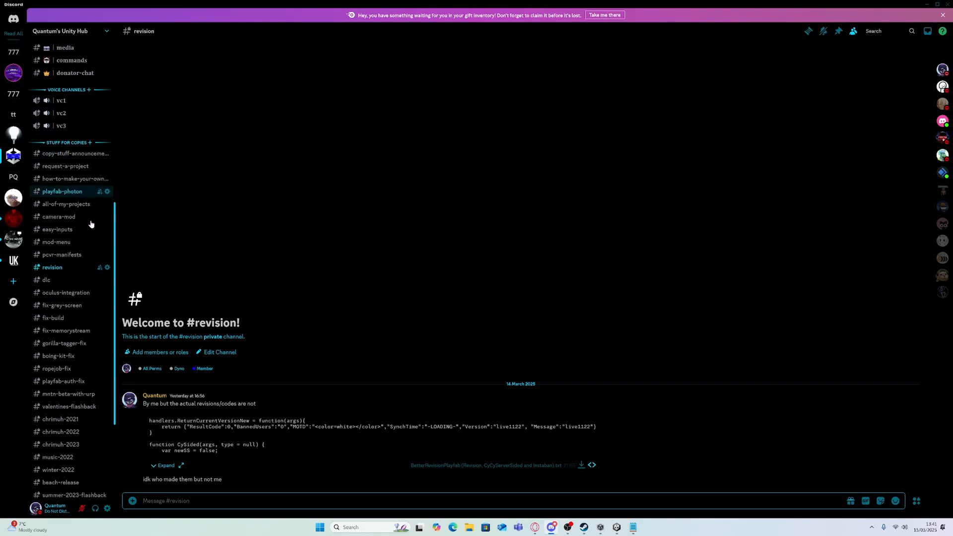
{"action": "left_click", "coordinate": [89, 142]}
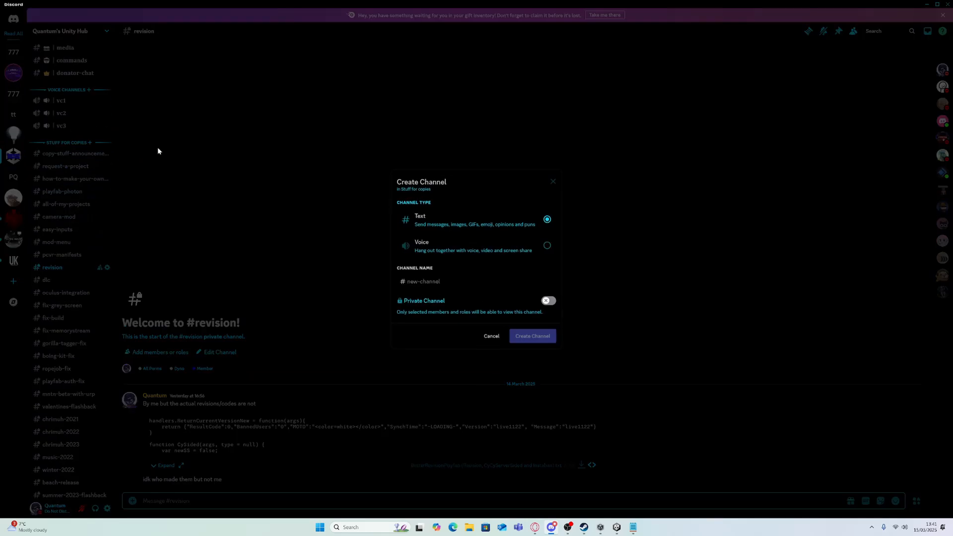
{"action": "type", "text": "how-to-make-a-gtag-copy"}
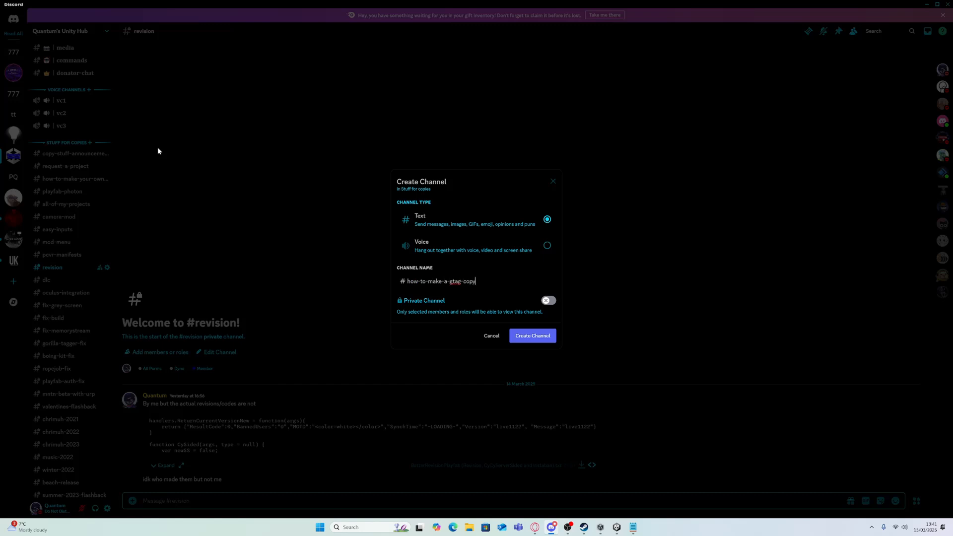
{"action": "left_click", "coordinate": [530, 335]}
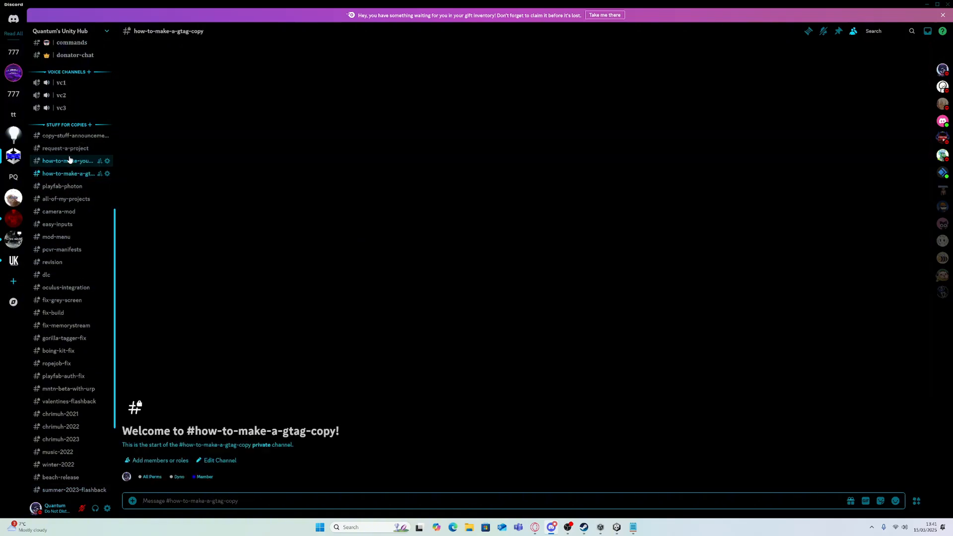
Copy the Mountain Beta project link from the all-of-my-projects channel
{"action": "left_click", "coordinate": [65, 199]}
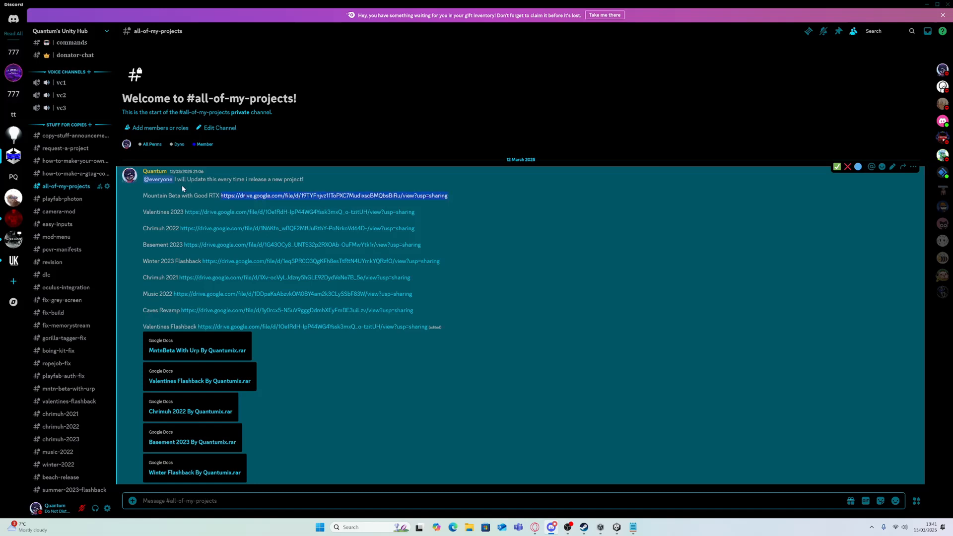
{"action": "left_click", "coordinate": [75, 173]}
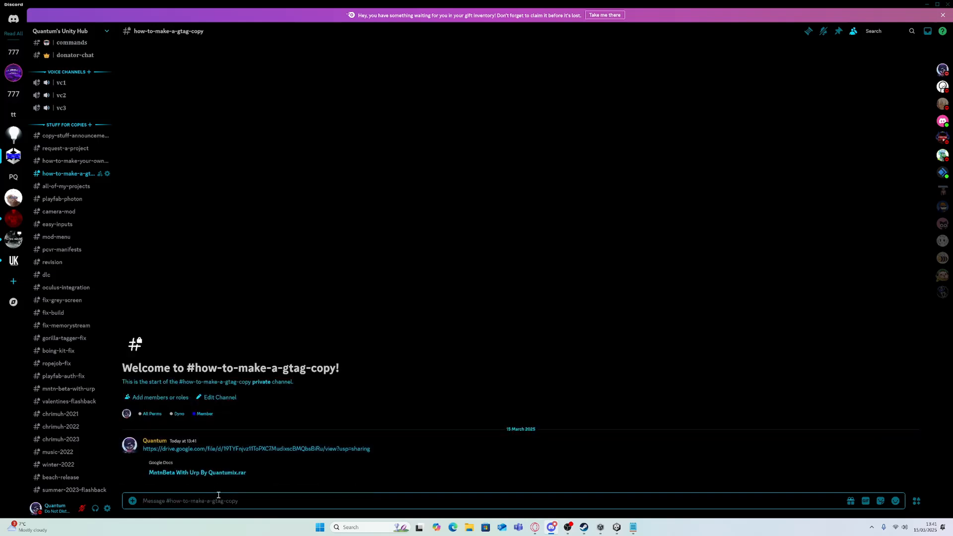
{"action": "mouse_move", "coordinate": [218, 491]}
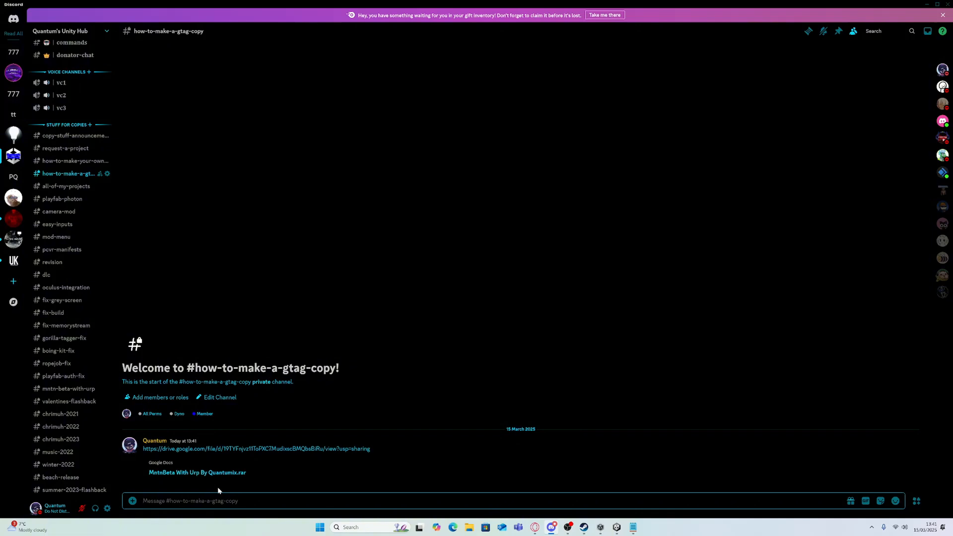
{"action": "mouse_move", "coordinate": [209, 306]}
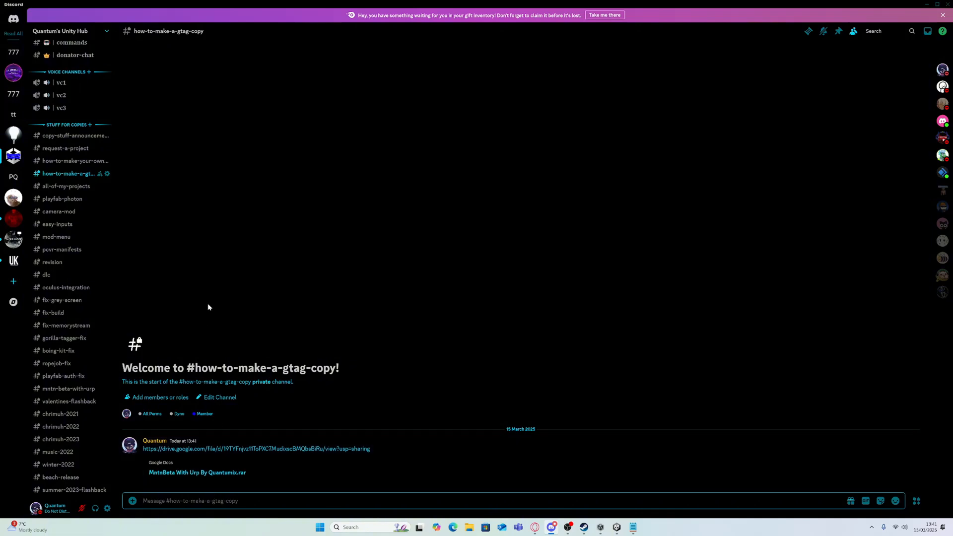
{"action": "mouse_move", "coordinate": [152, 518]}
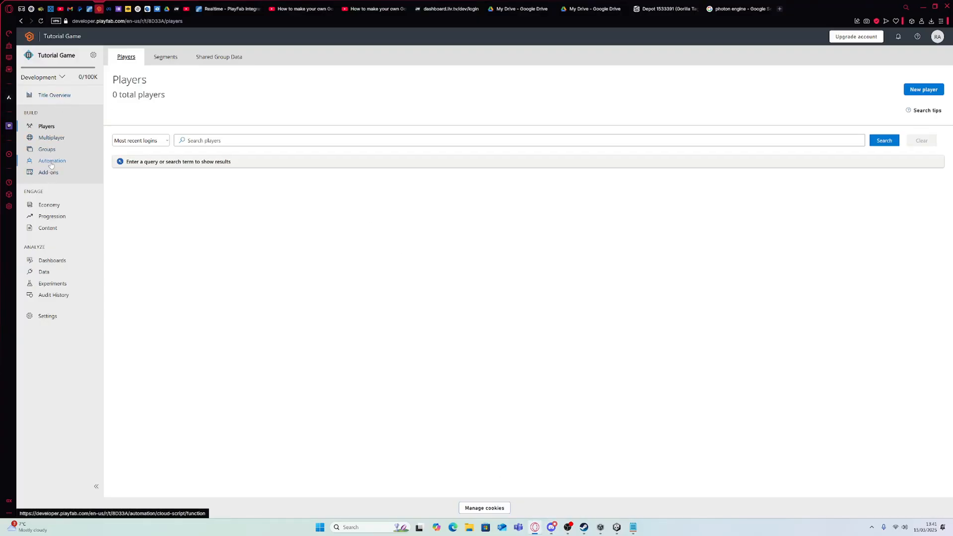
Go to Automation to view Tutorial Game's Cloud Script functions
{"action": "left_click", "coordinate": [52, 161]}
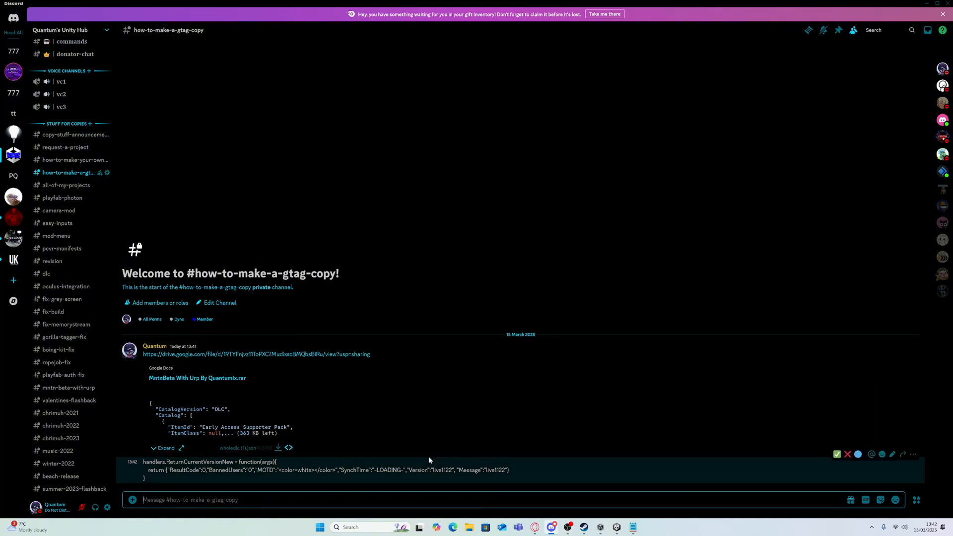
Send the message 'Do not need the revision but best if you do it'
{"action": "type", "text": "Do not need t"}
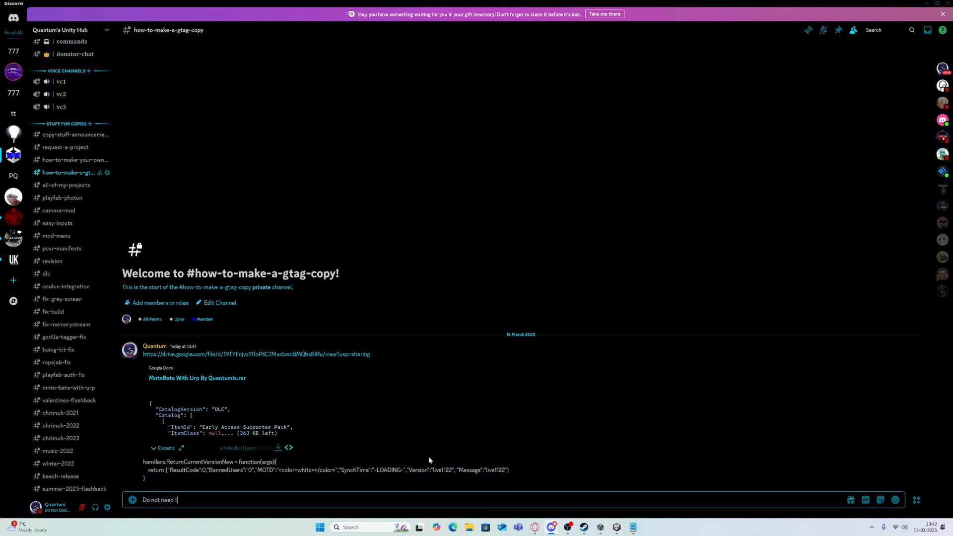
{"action": "type", "text": "he revision but best"}
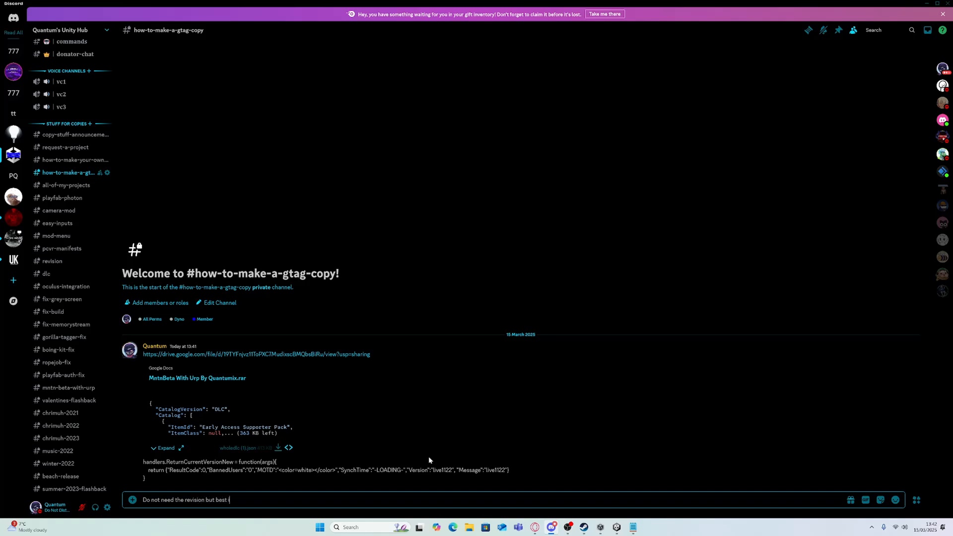
{"action": "type", "text": "if you"}
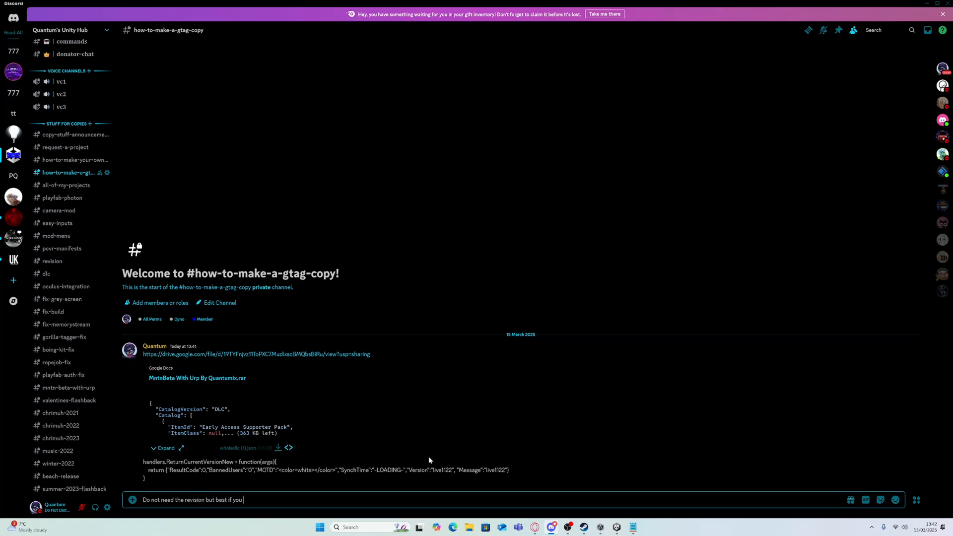
{"action": "key", "text": "enter"}
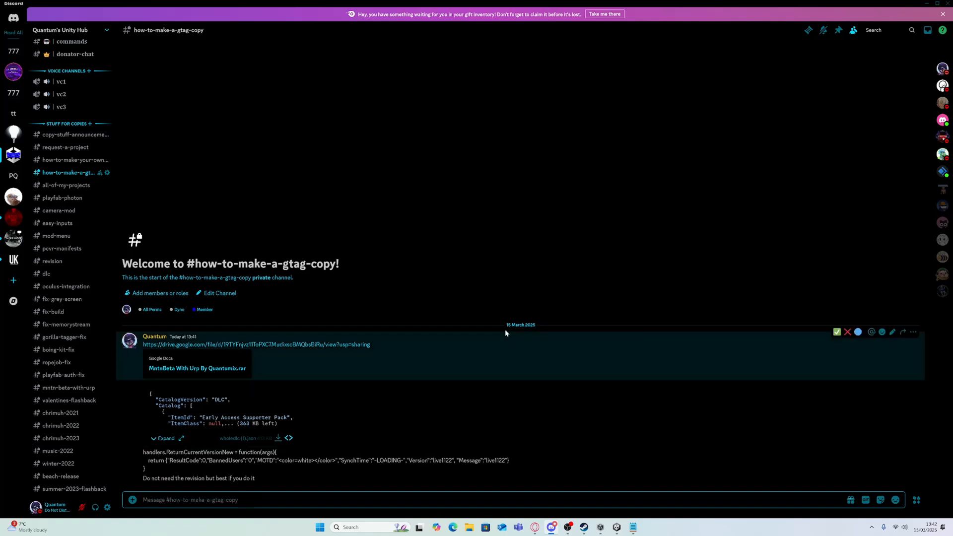